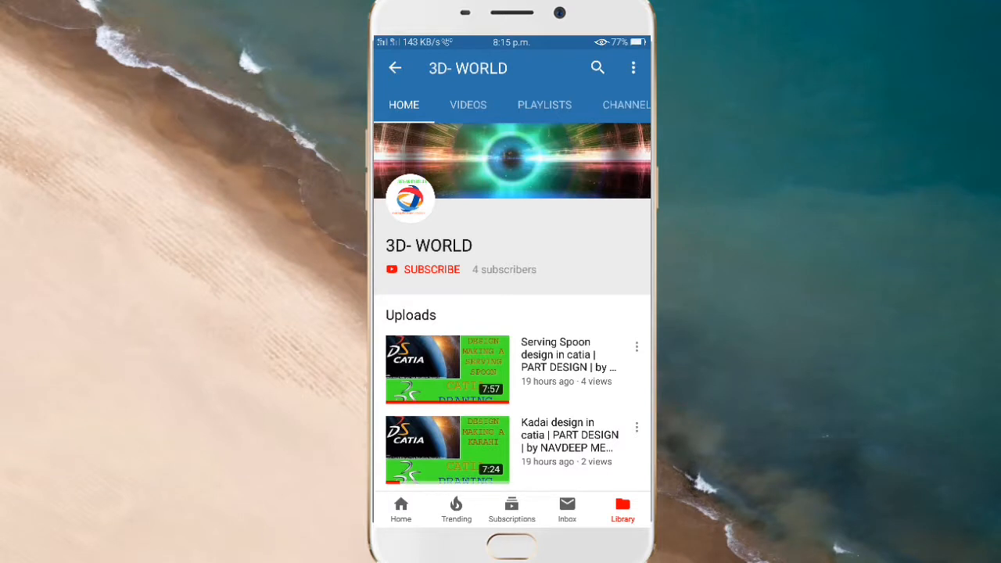
# Step: Subscribe to the 3D- WORLD YouTube channel from its channel page
pyautogui.click(423, 269)
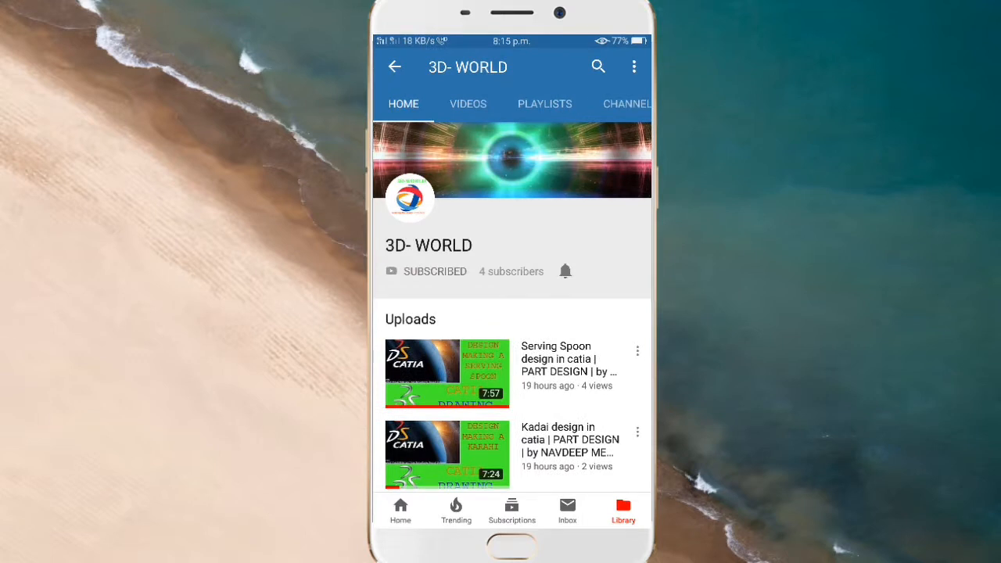
pyautogui.click(566, 271)
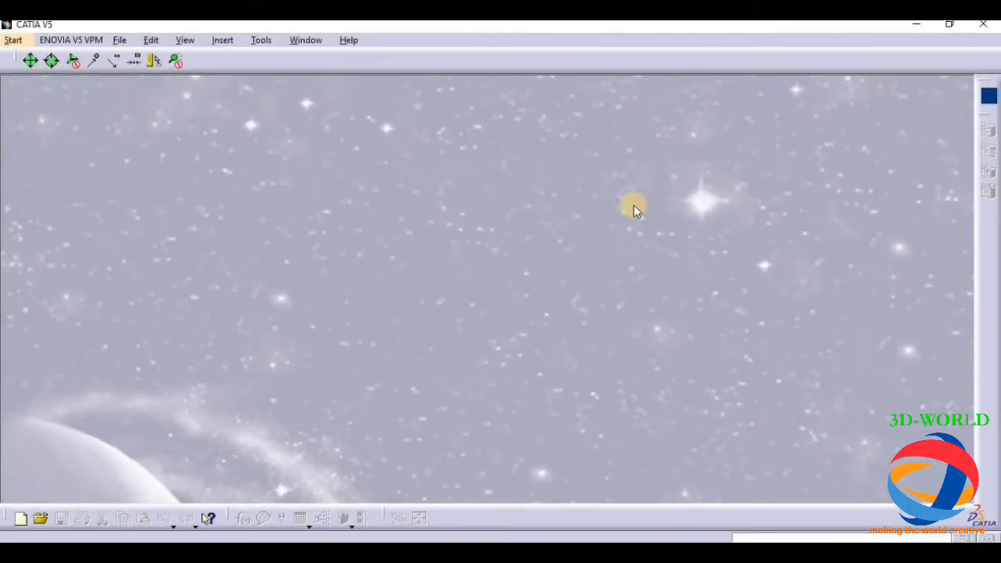
pyautogui.moveTo(639, 206)
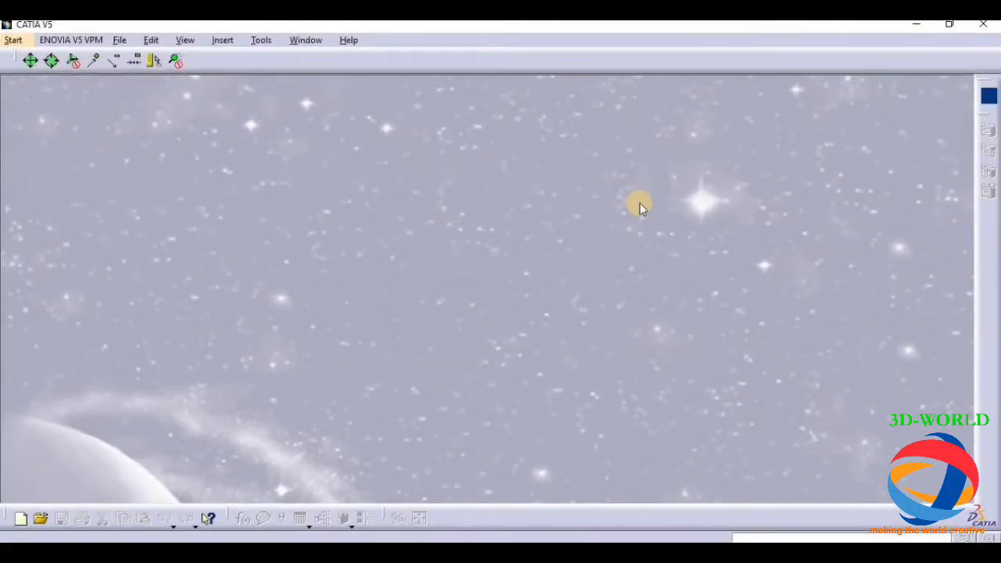
pyautogui.moveTo(645, 198)
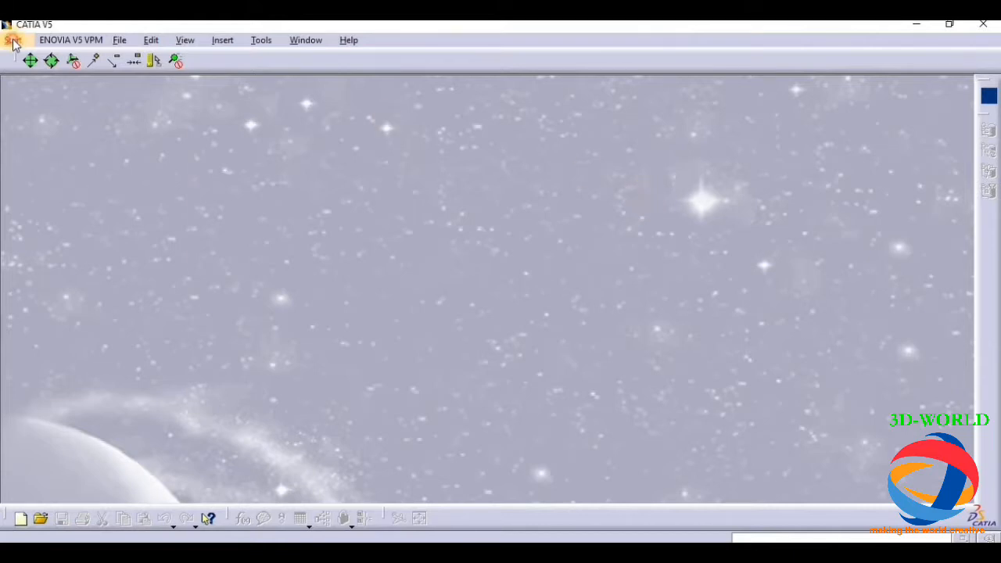
# Step: Create a new Part1 document in Mechanical Design > Part Design
pyautogui.click(13, 40)
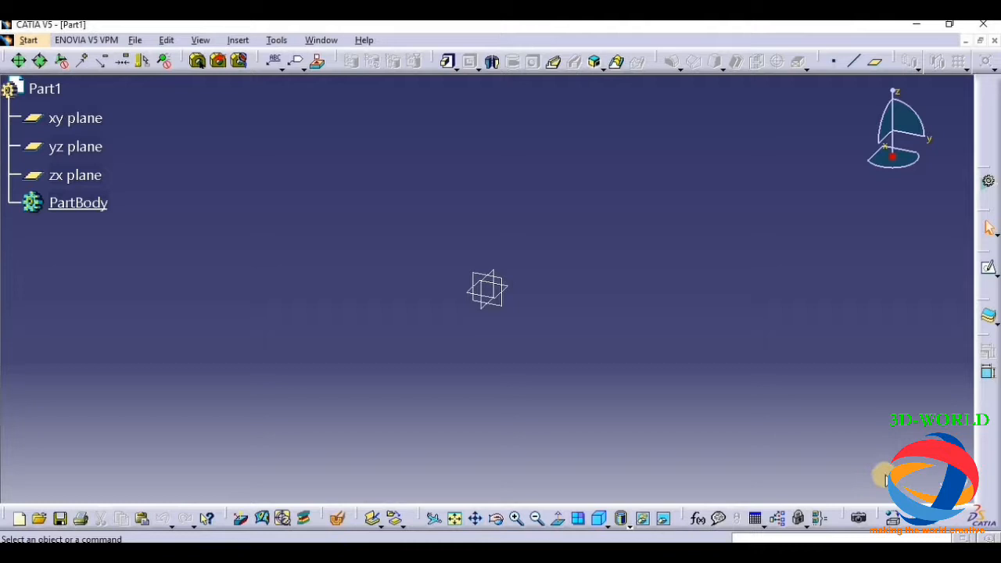
pyautogui.moveTo(882, 479)
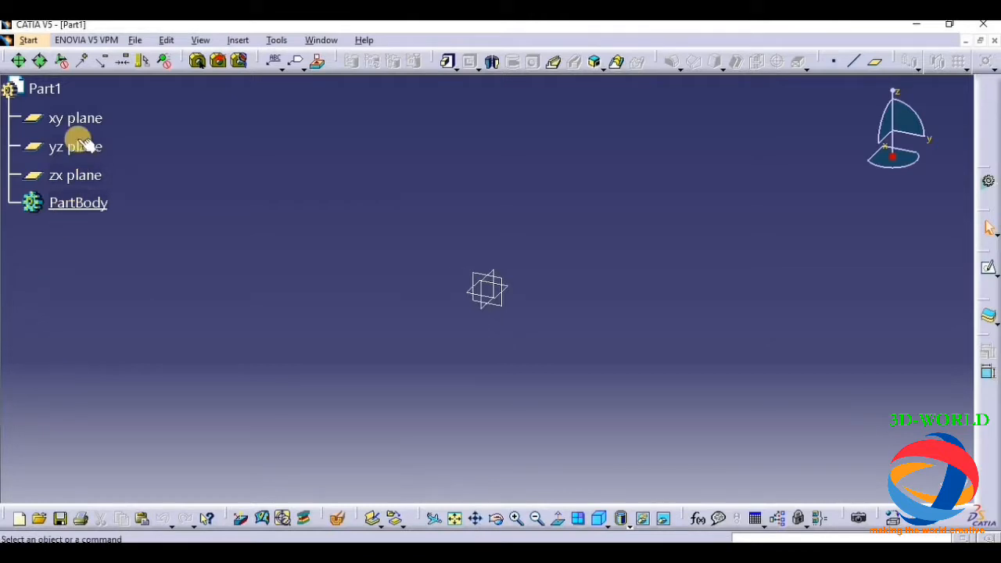
# Step: On the chosen plane, sketch a vertical line from the origin and a curved spline bulb outline
pyautogui.click(75, 118)
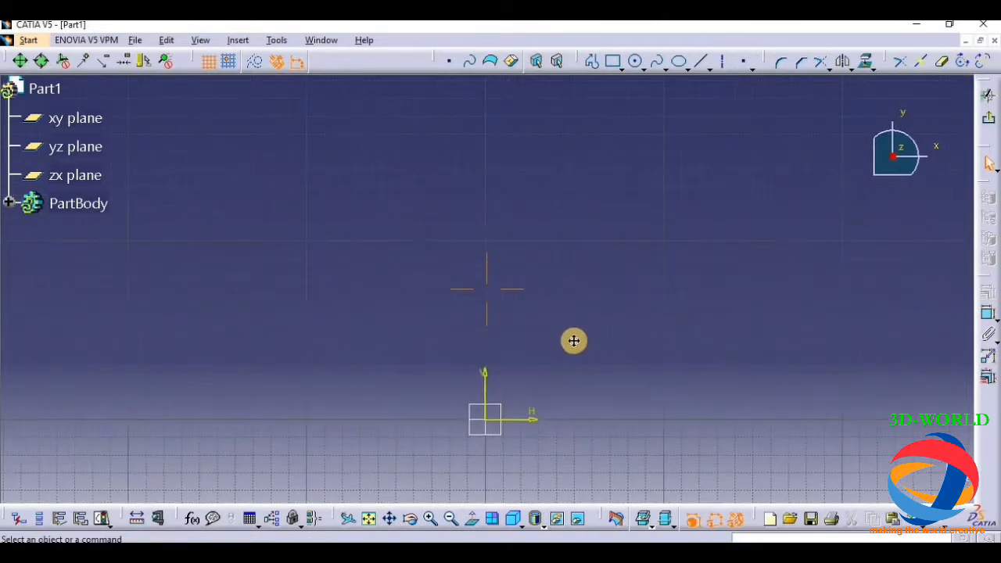
pyautogui.click(593, 61)
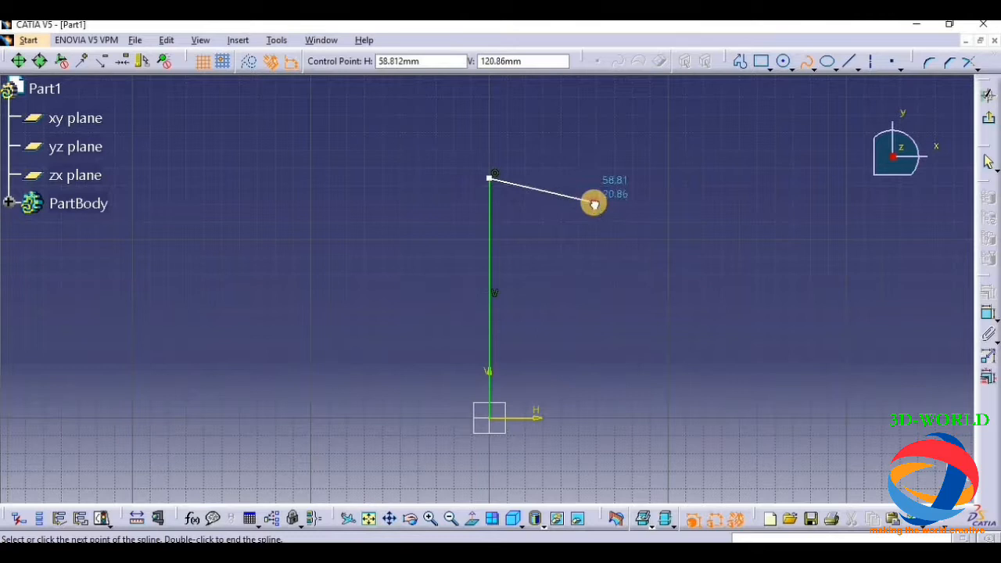
pyautogui.click(617, 414)
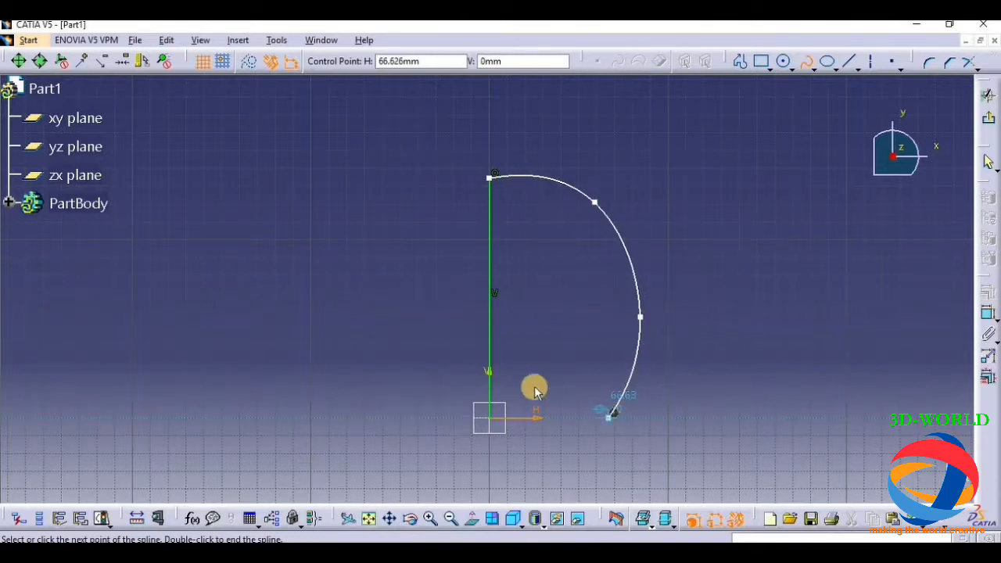
pyautogui.doubleClick(592, 202)
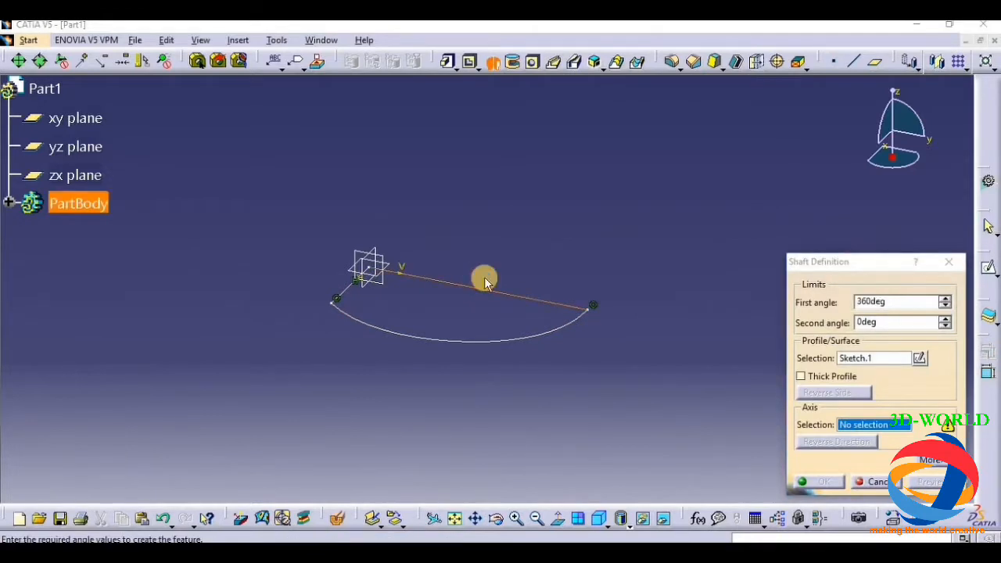
# Step: Shaft the profile 360° about the straight sketch line, then orbit to inspect the base
pyautogui.click(469, 293)
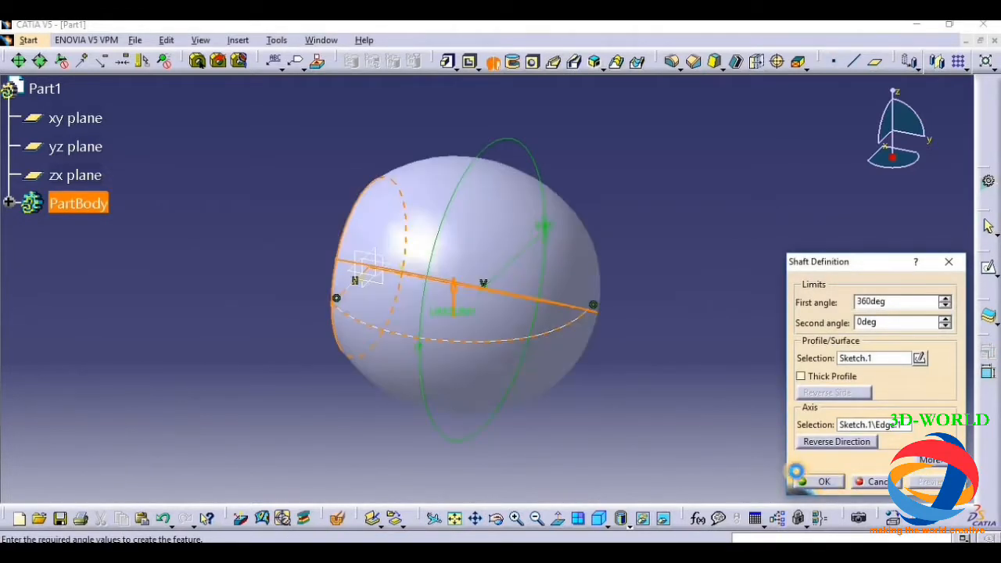
pyautogui.click(824, 481)
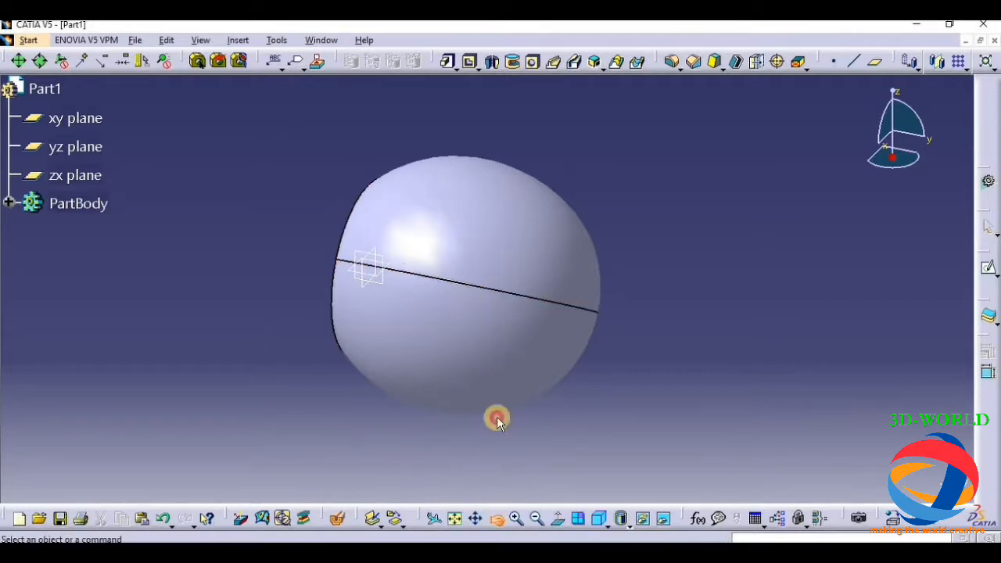
pyautogui.moveTo(498, 419); pyautogui.dragTo(469, 446)
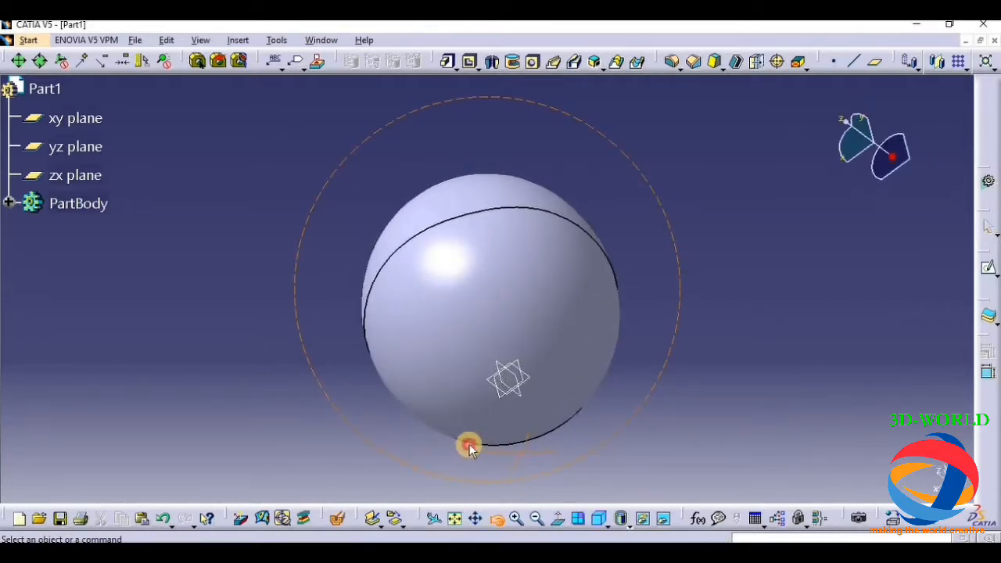
pyautogui.moveTo(469, 445); pyautogui.dragTo(422, 218)
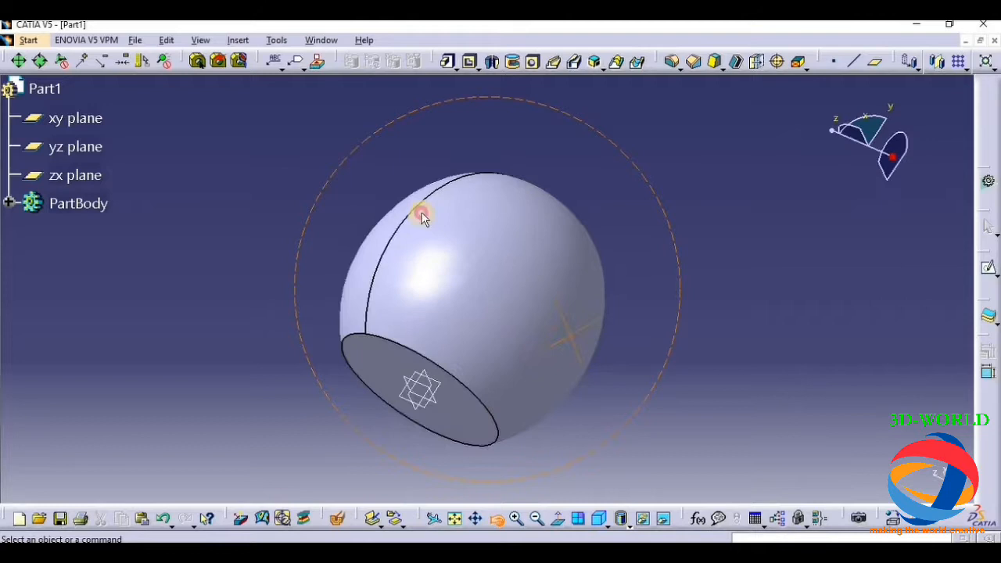
pyautogui.moveTo(423, 218); pyautogui.dragTo(434, 356)
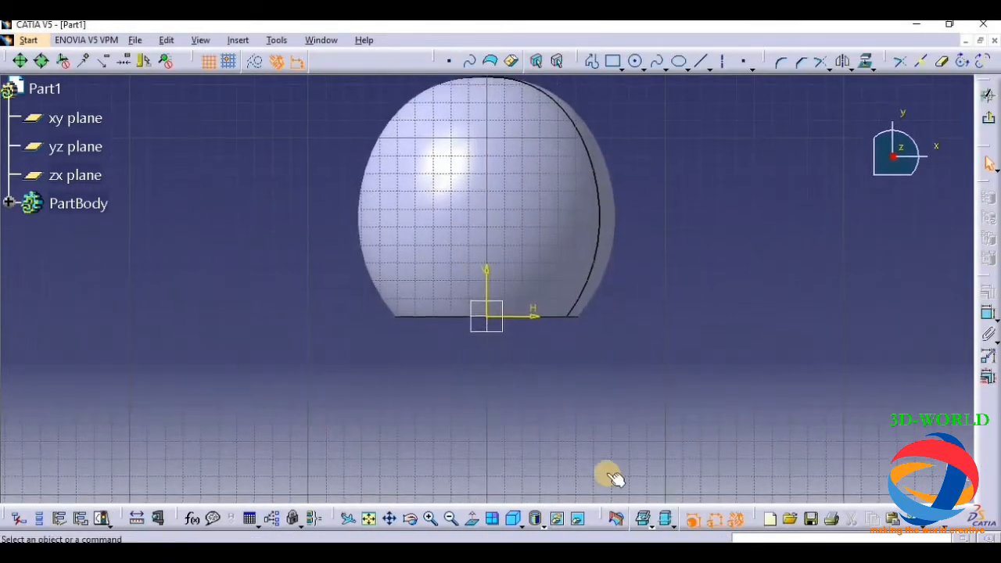
# Step: Draw a stepped line profile for the holder starting at the sketch origin
pyautogui.click(484, 196)
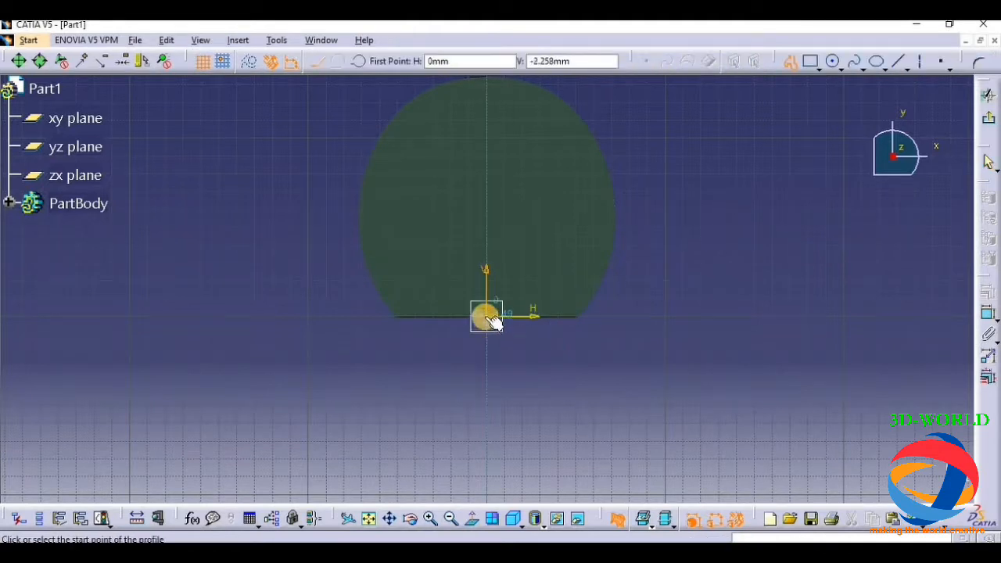
pyautogui.click(487, 317)
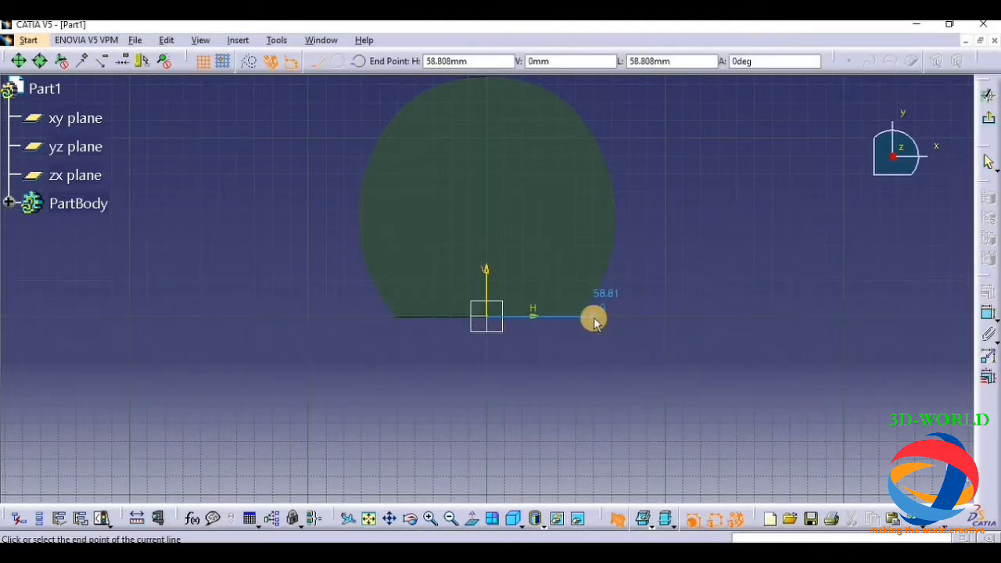
pyautogui.moveTo(602, 340)
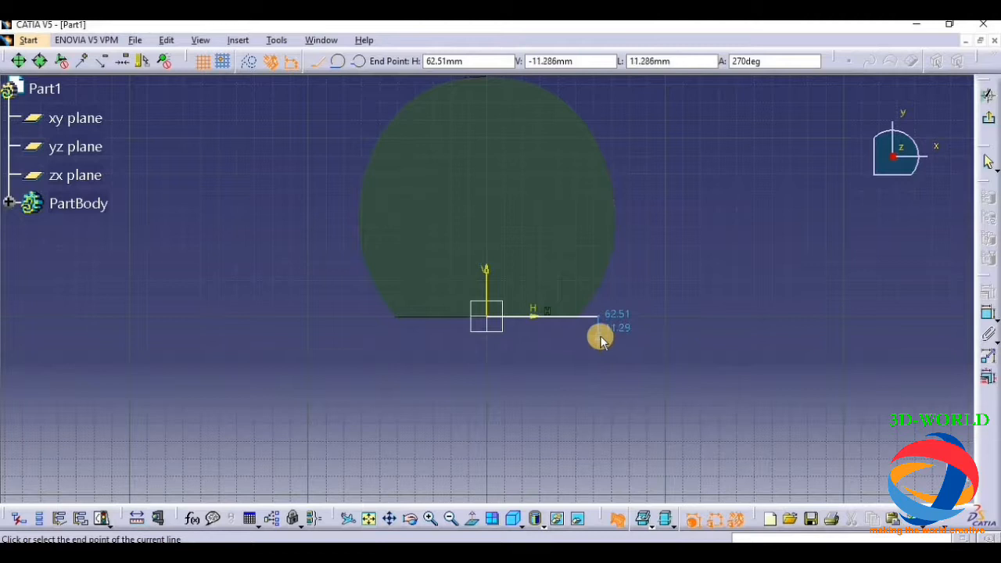
pyautogui.moveTo(577, 350)
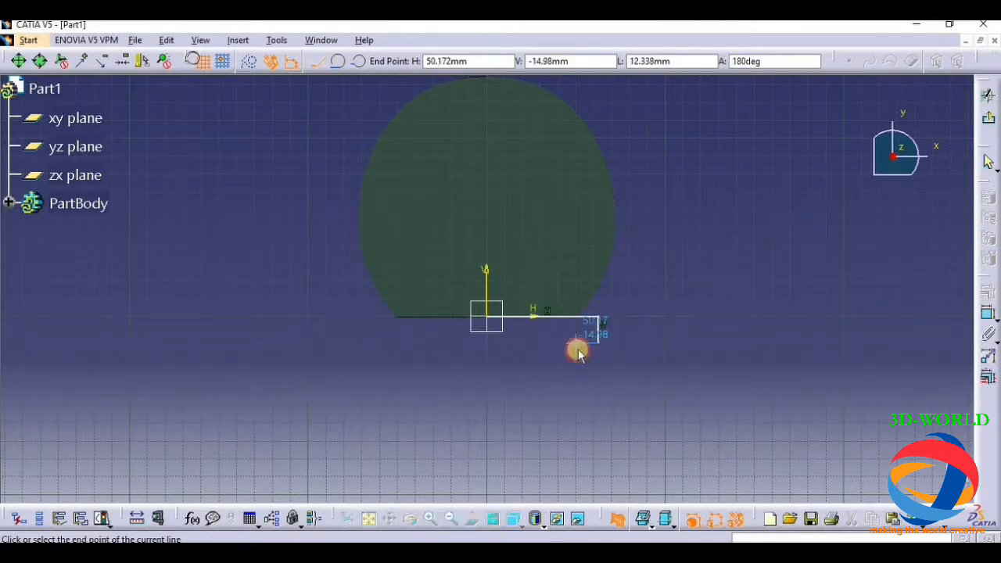
pyautogui.moveTo(598, 359)
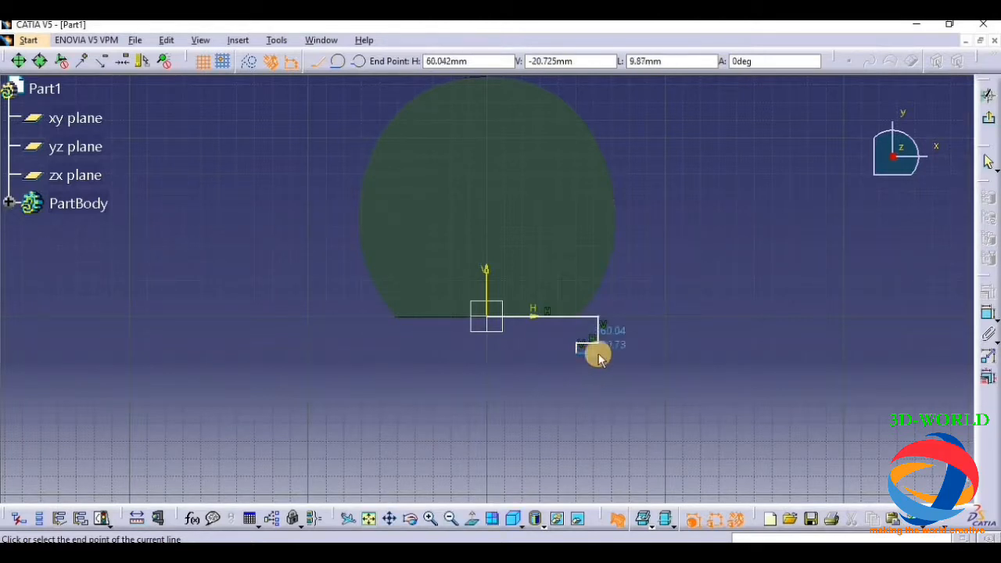
pyautogui.click(596, 353)
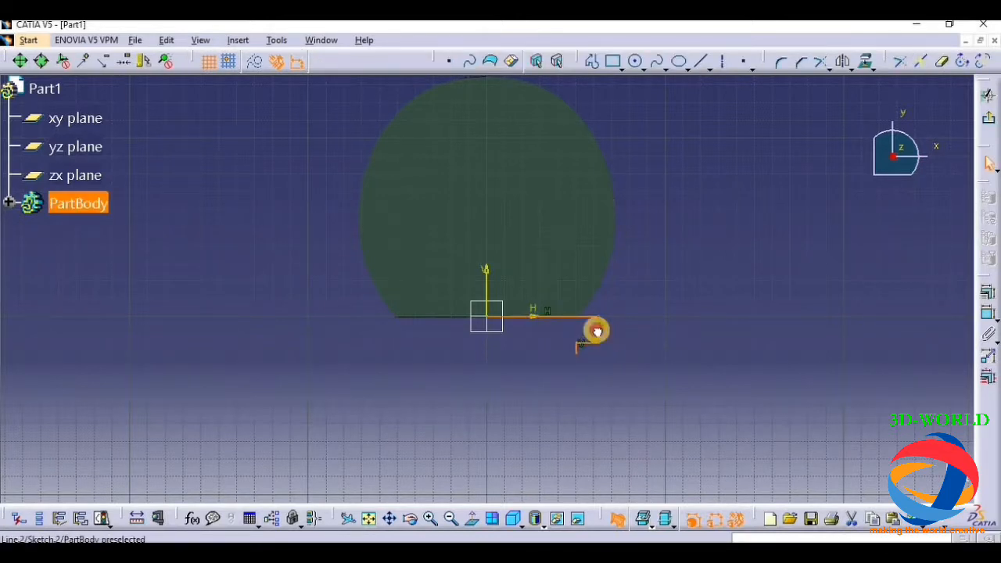
pyautogui.moveTo(544, 319)
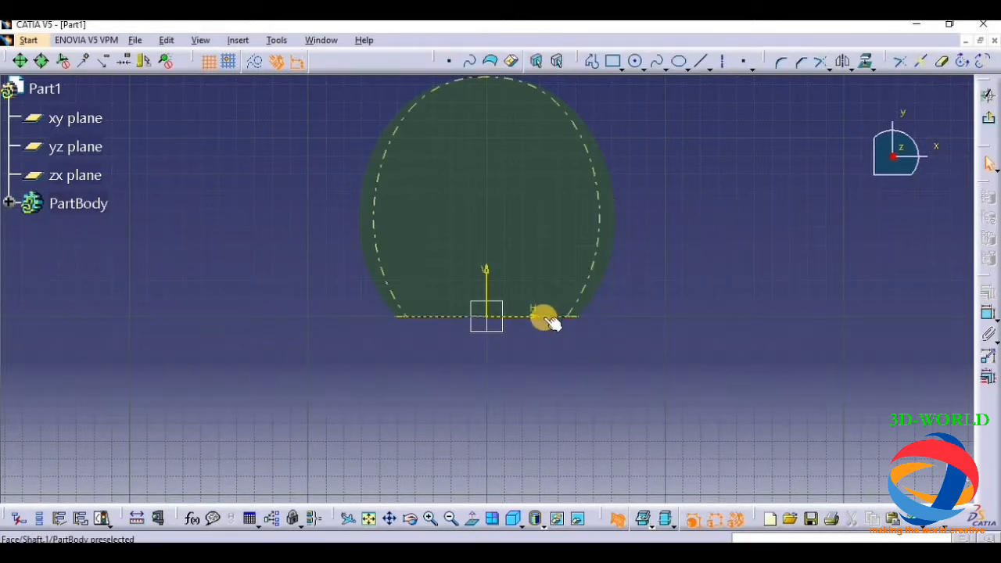
pyautogui.click(593, 61)
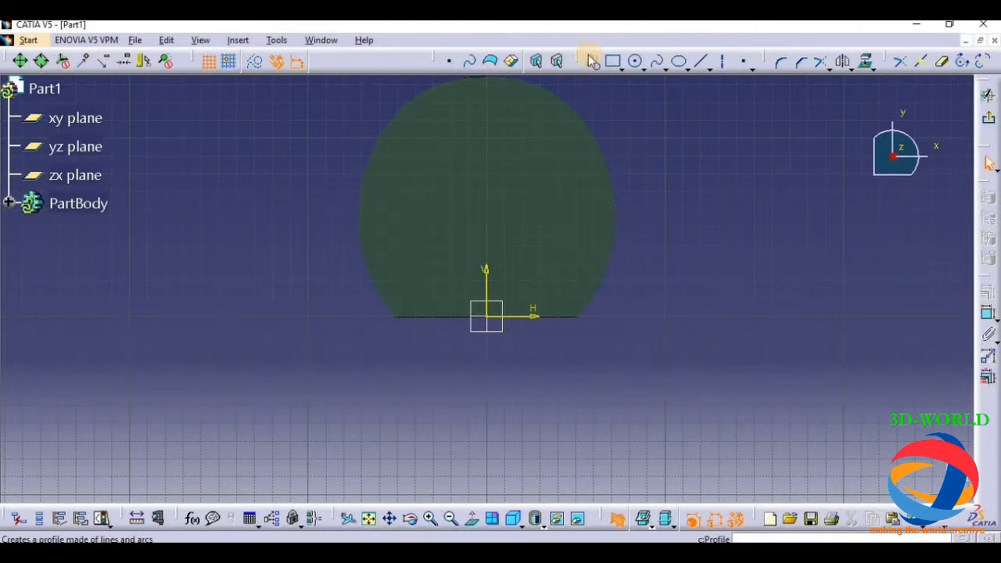
# Step: Redraw the holder profile with a spline flaring to the base, closed back to the axis
pyautogui.click(348, 61)
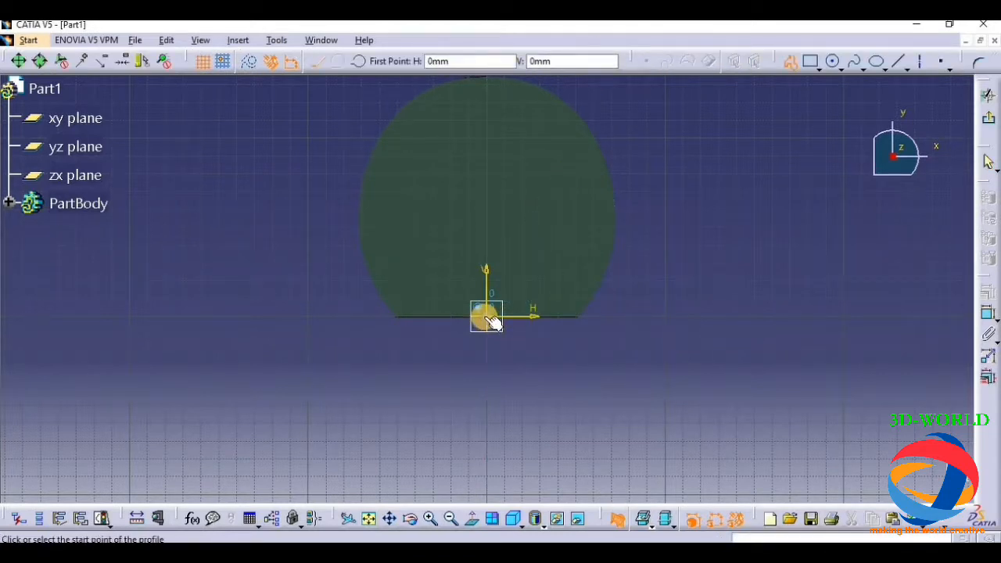
pyautogui.click(485, 316)
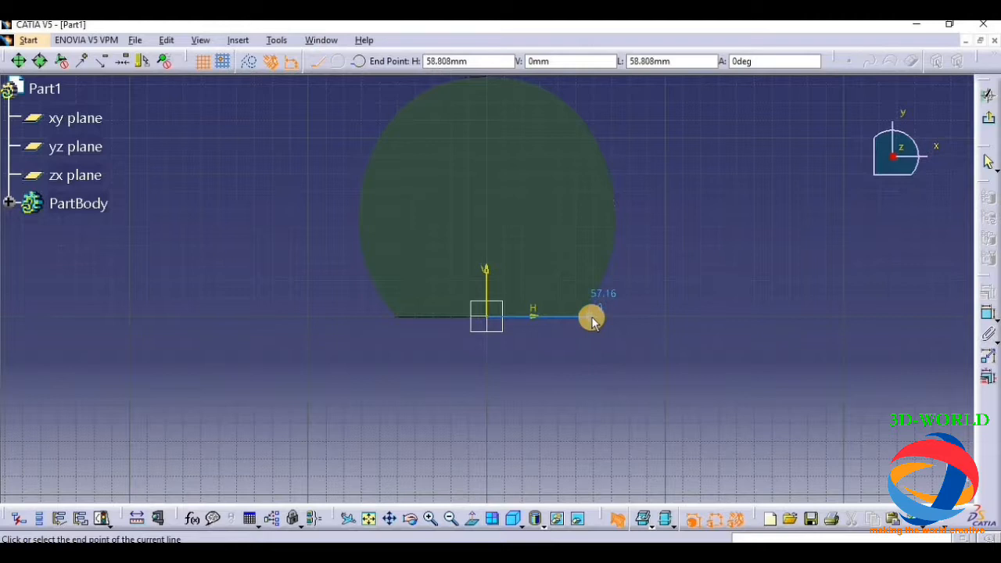
pyautogui.moveTo(595, 345)
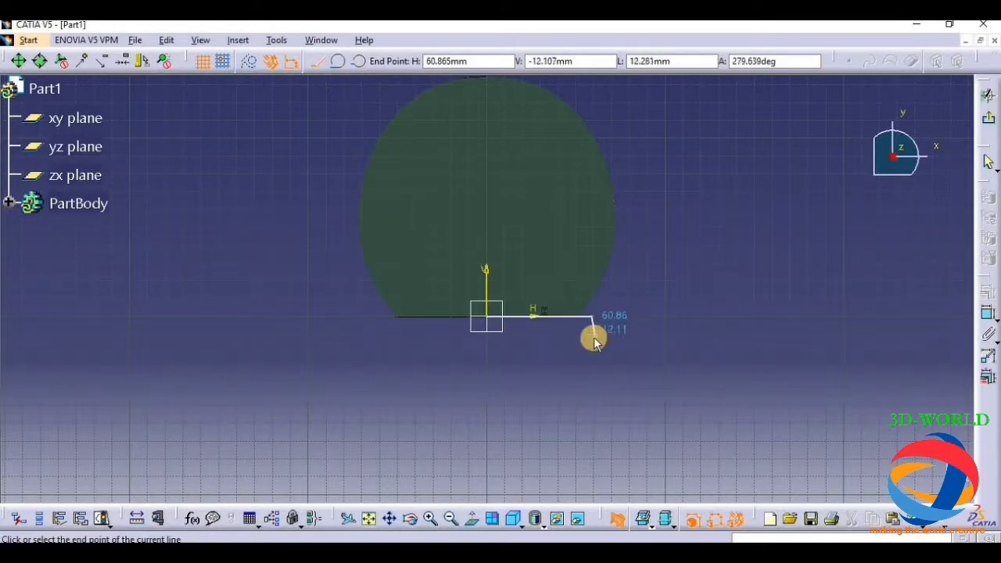
pyautogui.moveTo(592, 336)
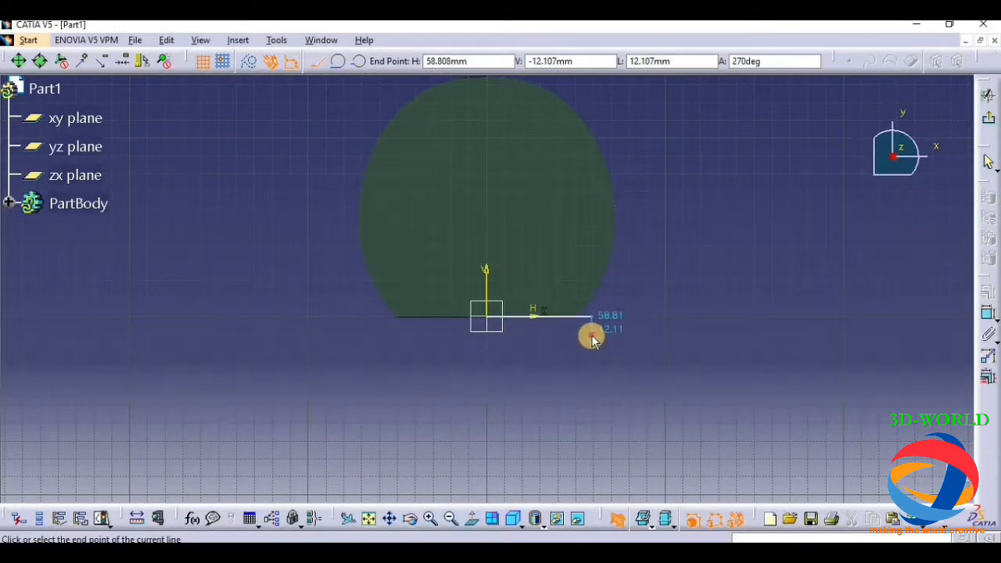
pyautogui.moveTo(582, 342)
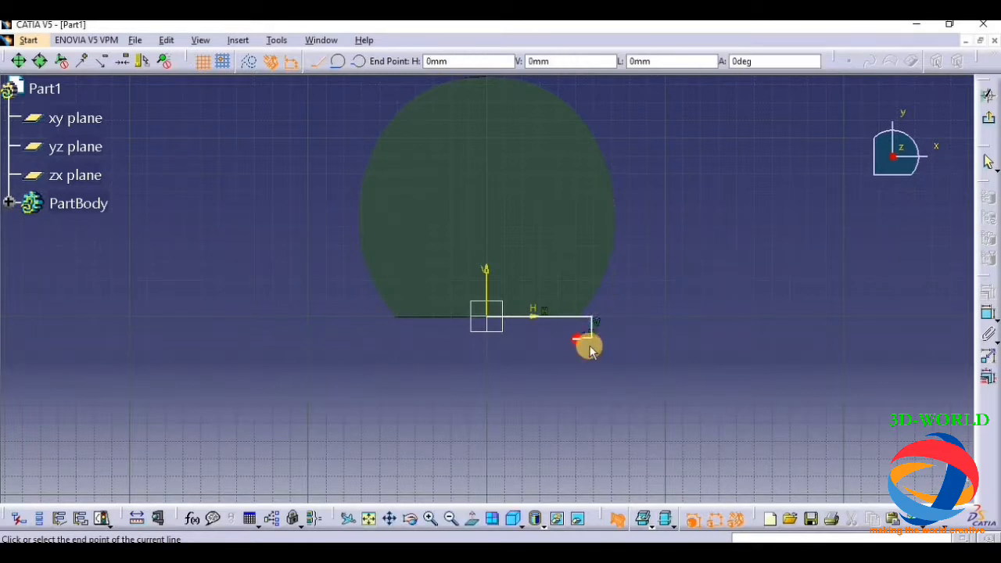
pyautogui.moveTo(590, 371)
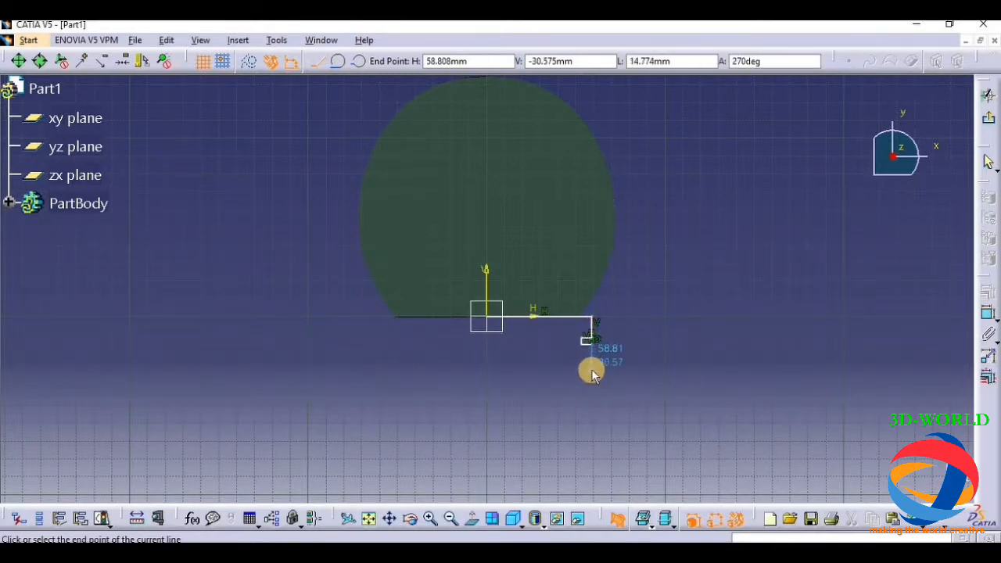
pyautogui.moveTo(592, 374)
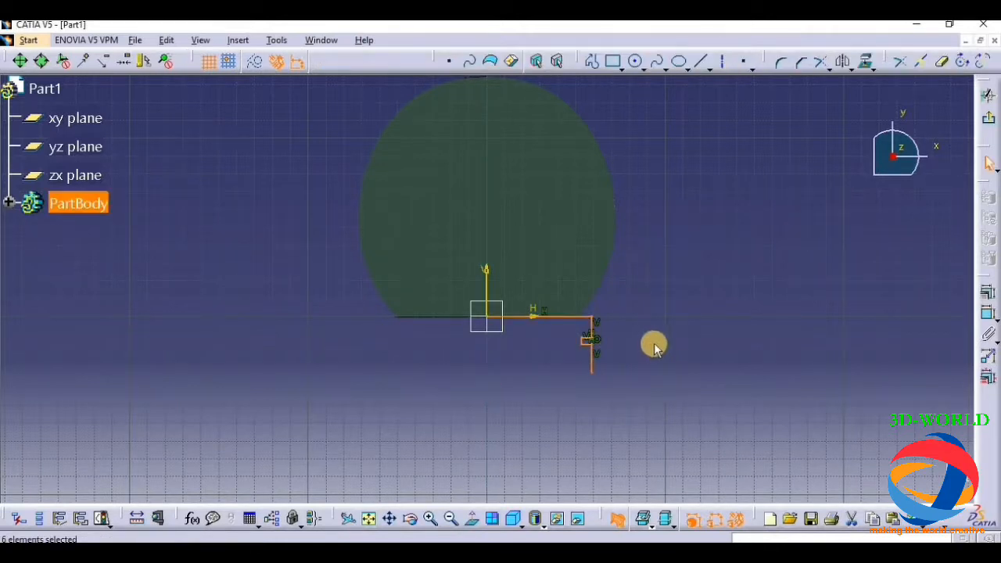
pyautogui.click(659, 61)
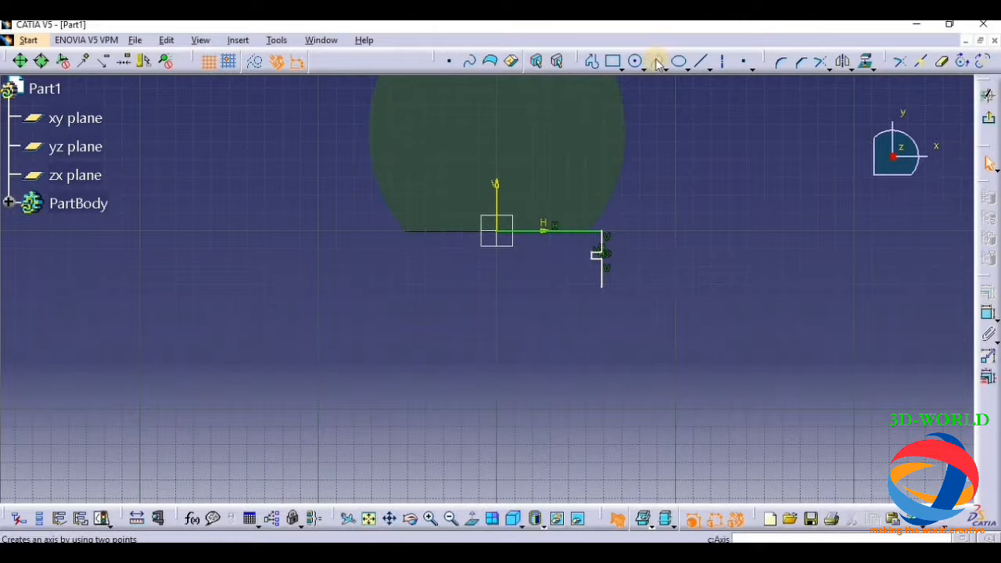
pyautogui.click(661, 60)
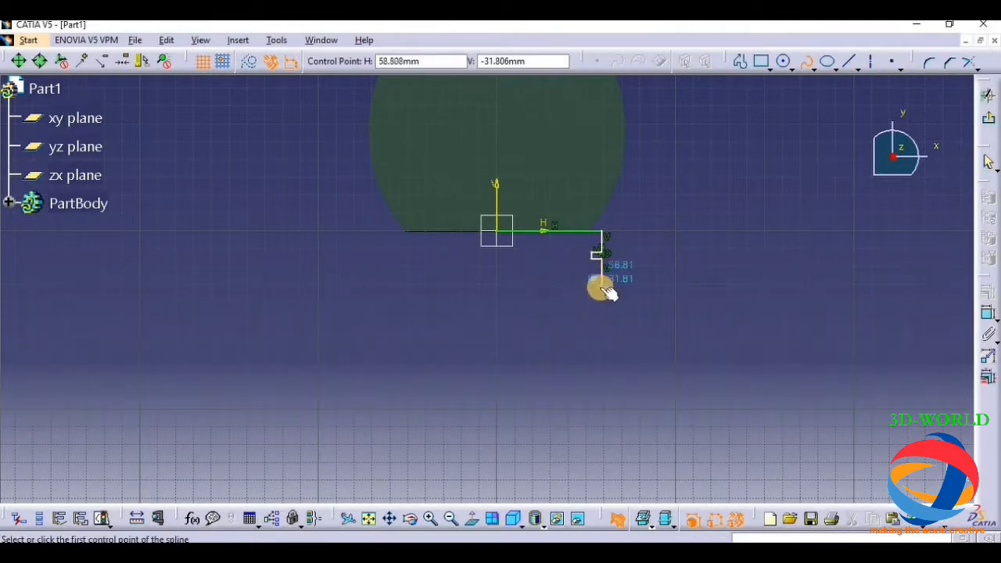
pyautogui.click(599, 285)
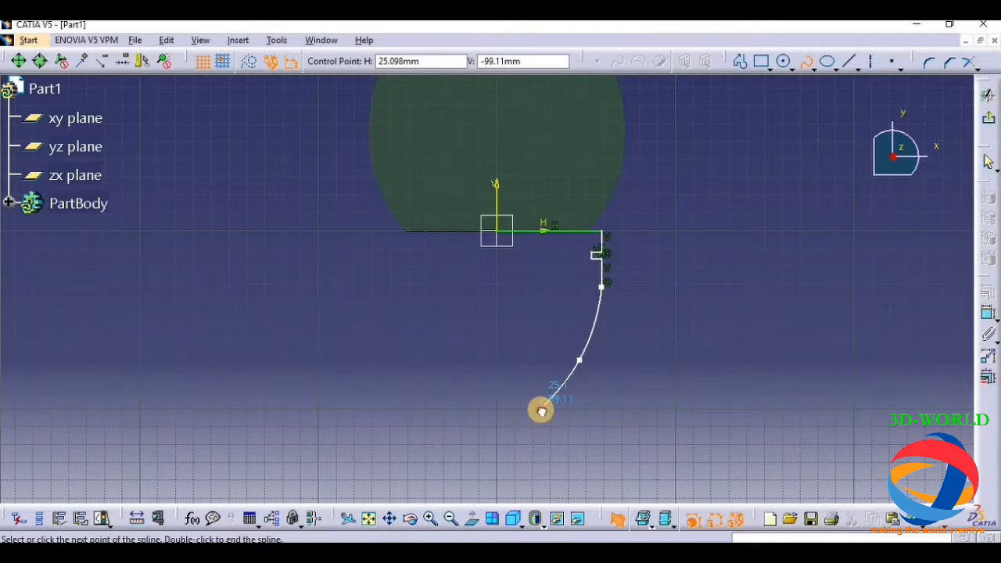
pyautogui.doubleClick(541, 406)
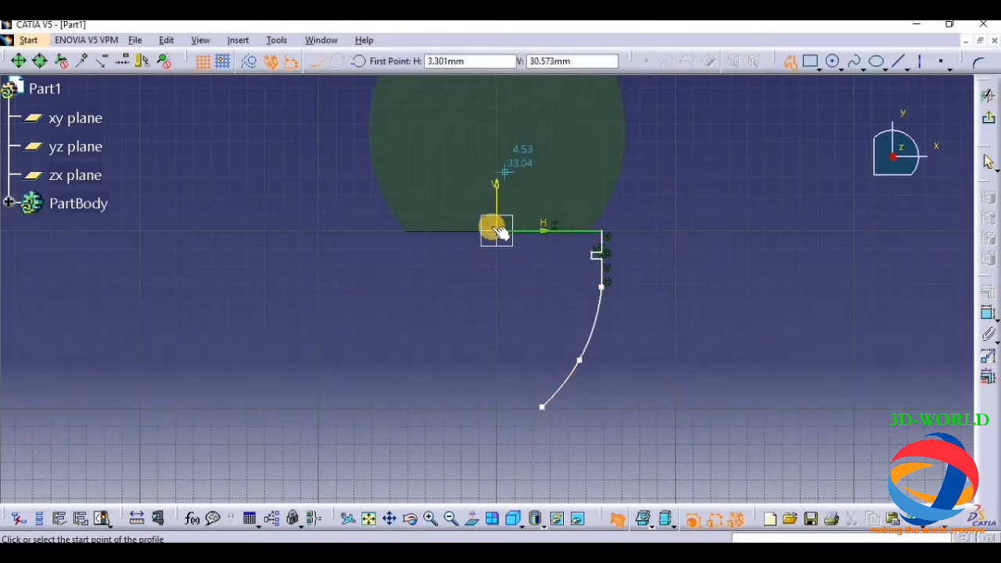
pyautogui.click(497, 229)
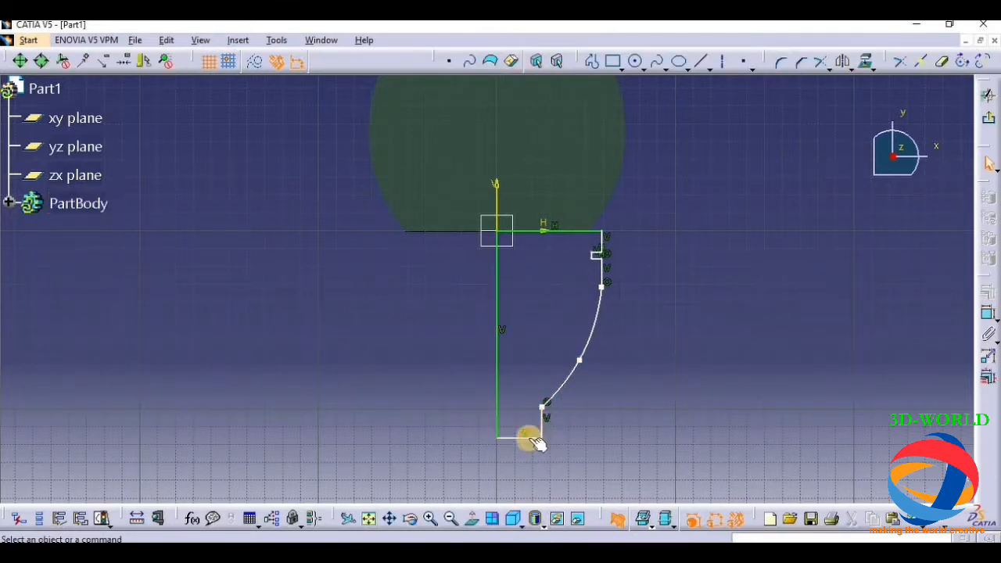
pyautogui.click(78, 203)
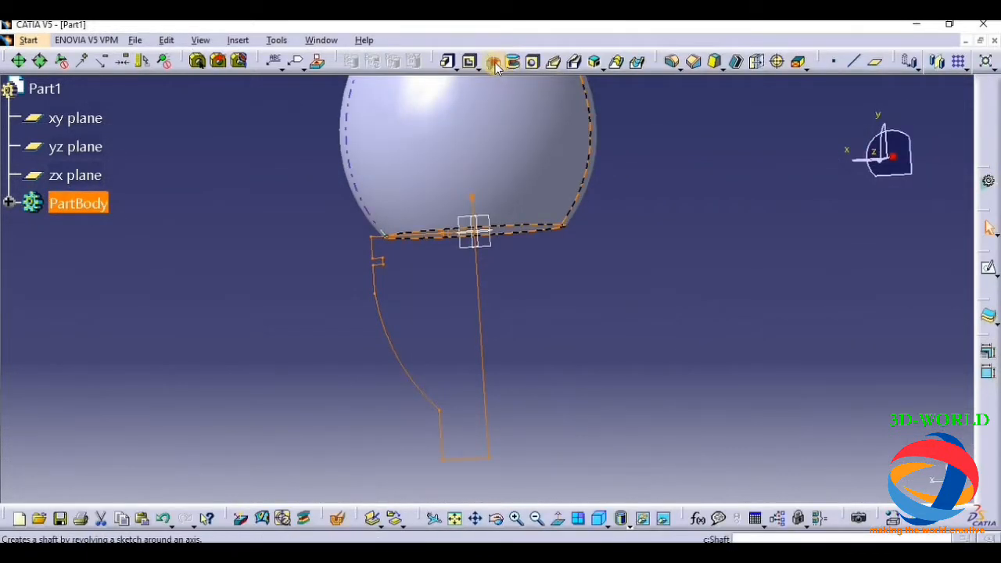
# Step: Shaft the holder profile 360° about its axis and orbit to view the base end
pyautogui.click(494, 61)
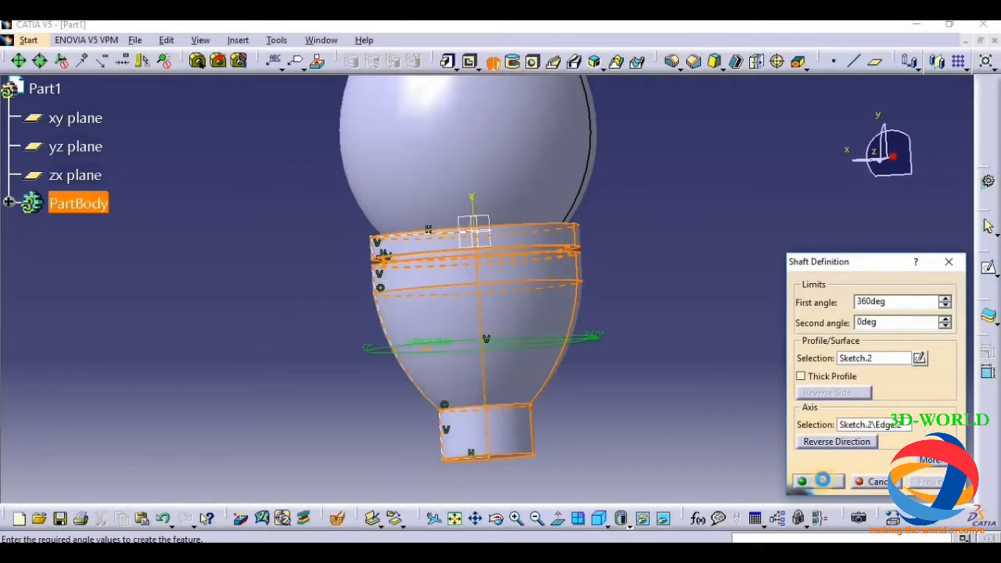
pyautogui.click(802, 482)
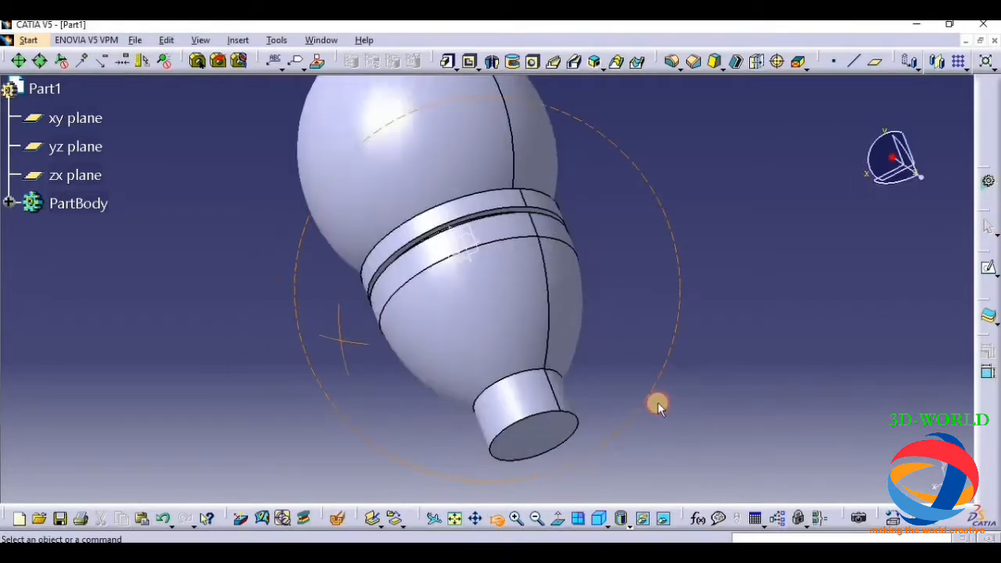
pyautogui.moveTo(658, 404); pyautogui.dragTo(462, 388)
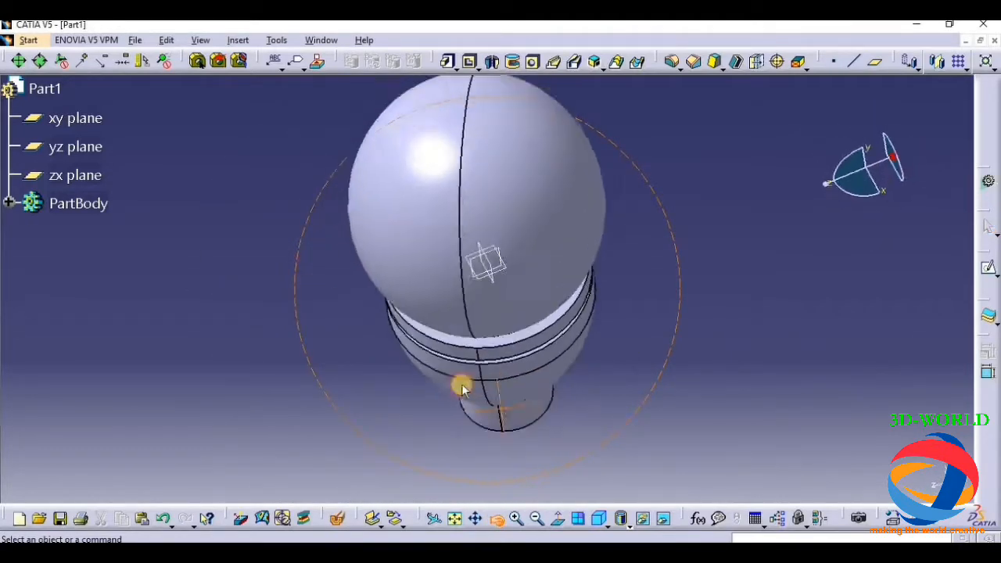
pyautogui.moveTo(461, 391); pyautogui.dragTo(450, 286)
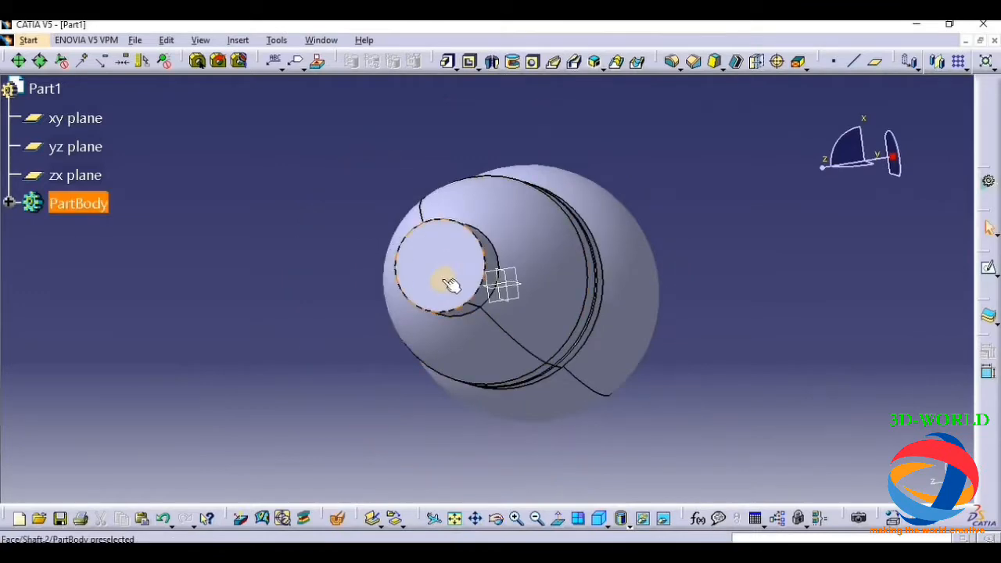
# Step: Open a sketch on the narrow base's end face and draw two small ellipses
pyautogui.click(450, 282)
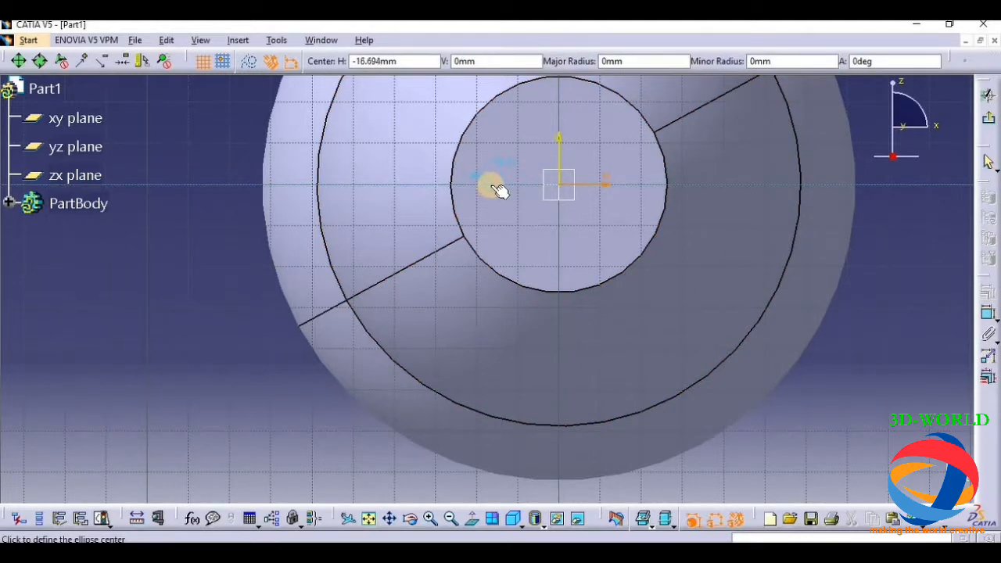
pyautogui.click(497, 187)
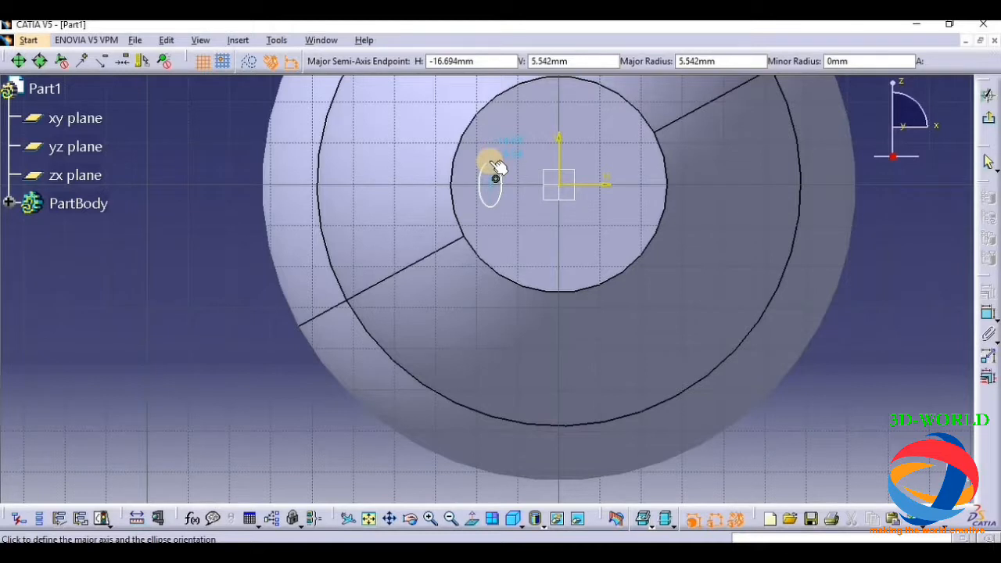
pyautogui.click(494, 179)
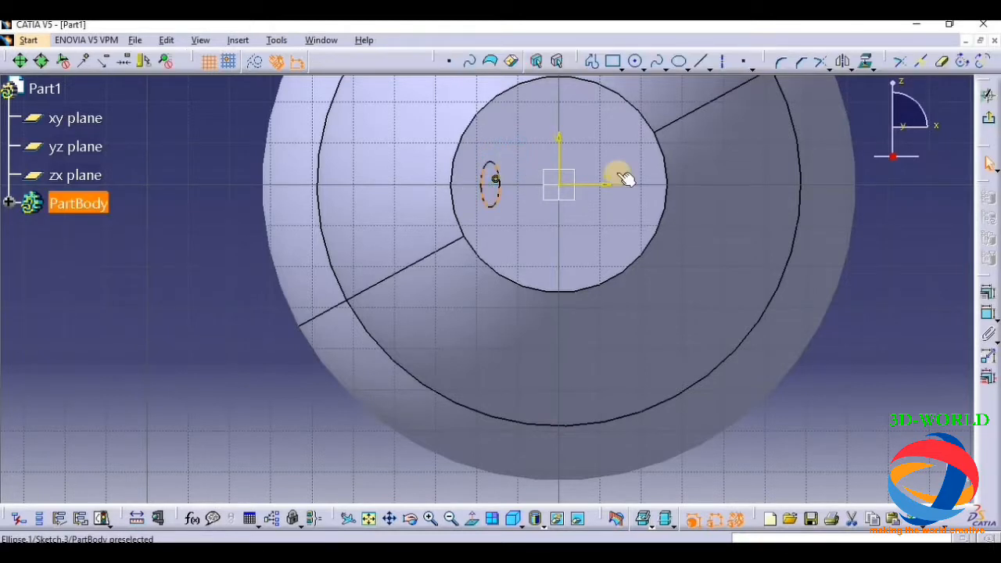
pyautogui.click(843, 61)
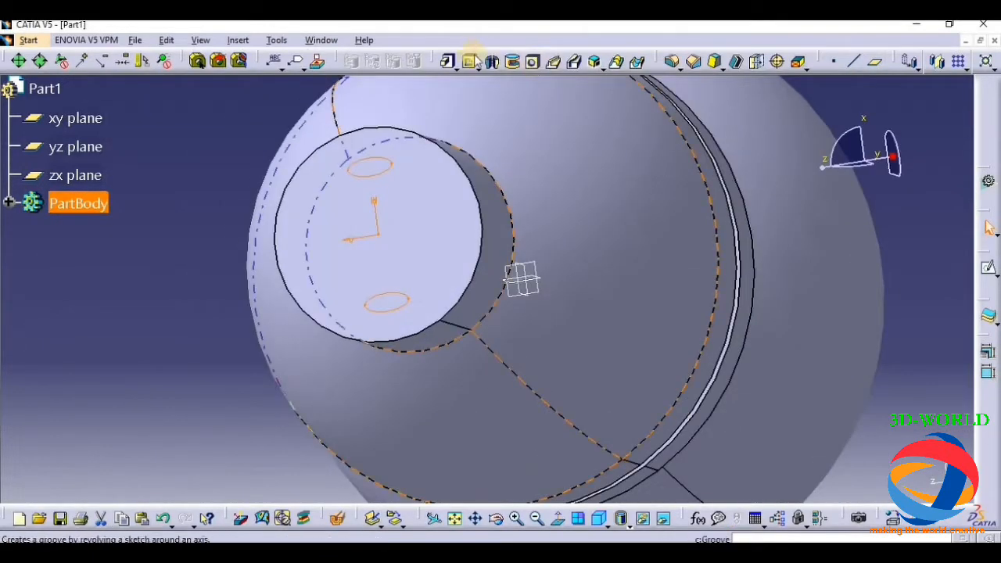
# Step: Pad the ellipse sketch (Sketch.3) 10 mm into pins and orbit to view them
pyautogui.click(469, 61)
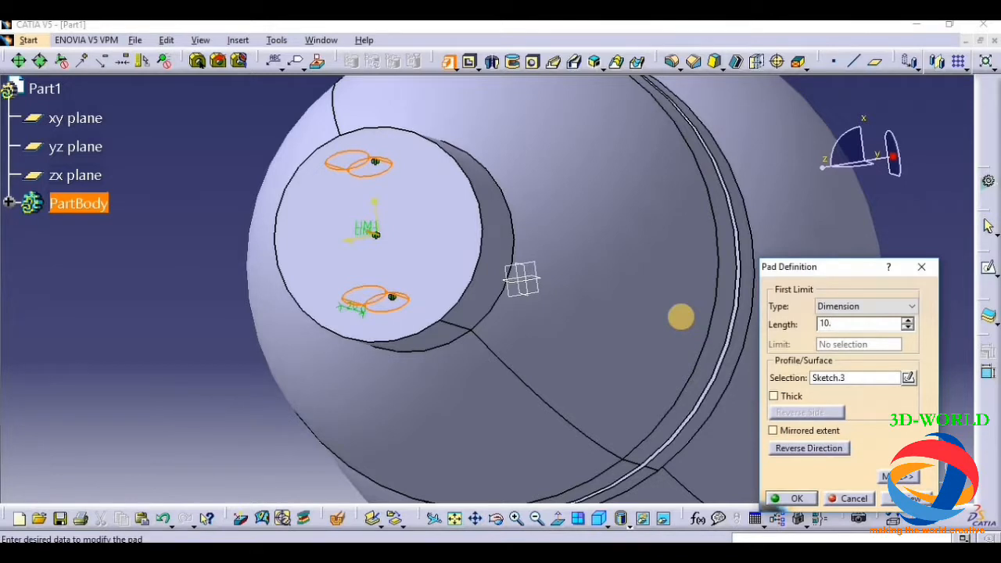
pyautogui.click(795, 498)
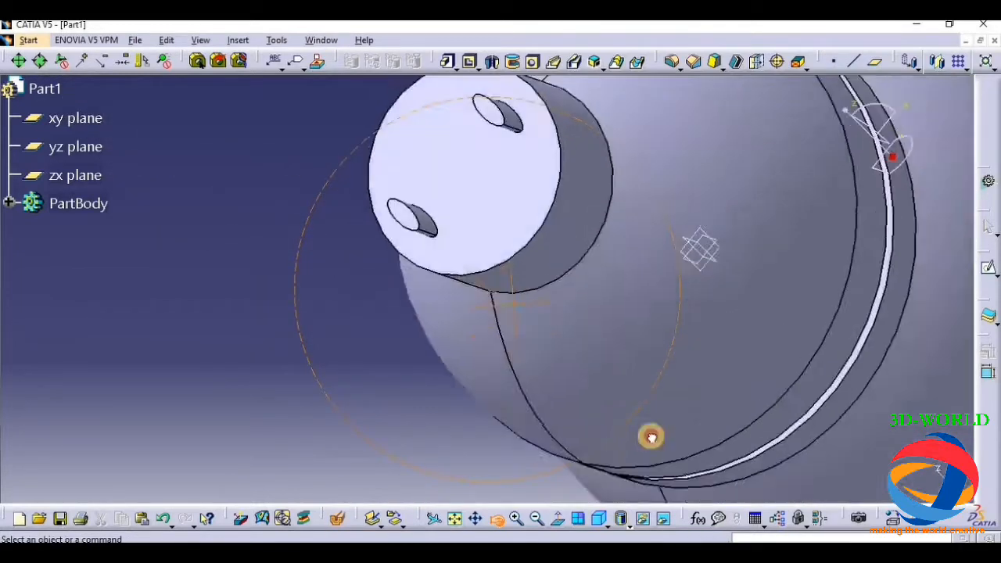
pyautogui.moveTo(651, 436); pyautogui.dragTo(645, 368)
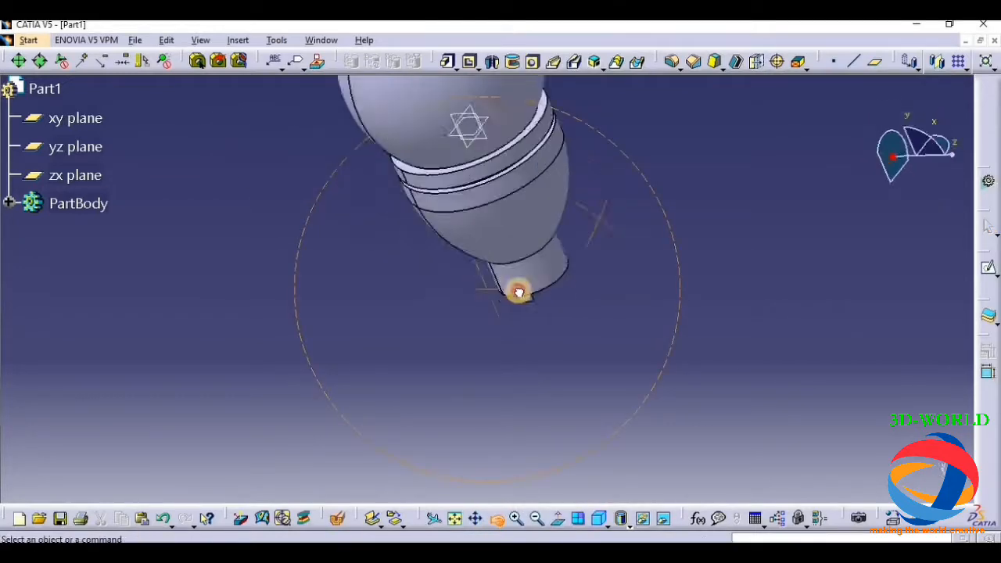
pyautogui.moveTo(518, 293); pyautogui.dragTo(513, 250)
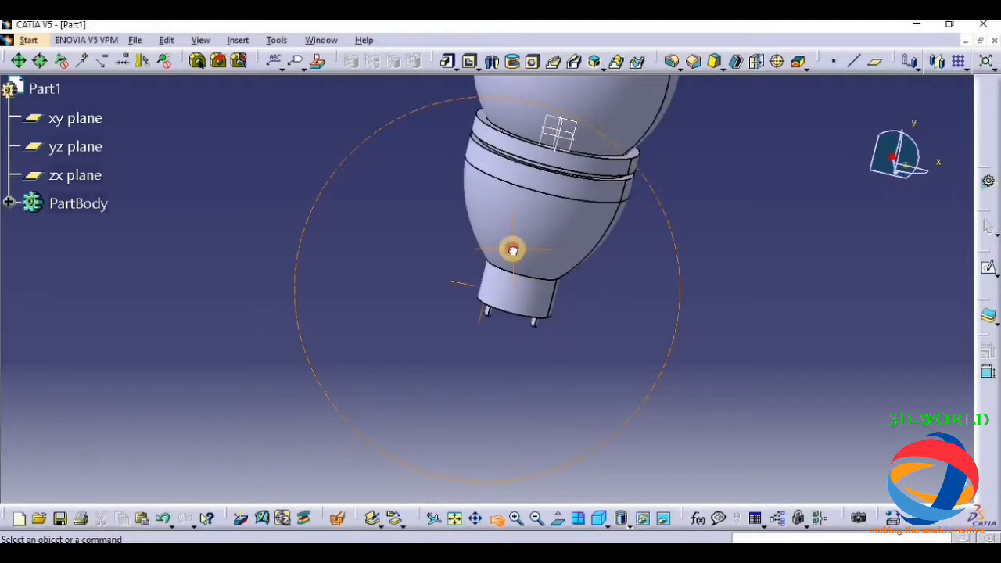
# Step: Sketch a small lug circle on the side of the holder's narrow base
pyautogui.click(575, 119)
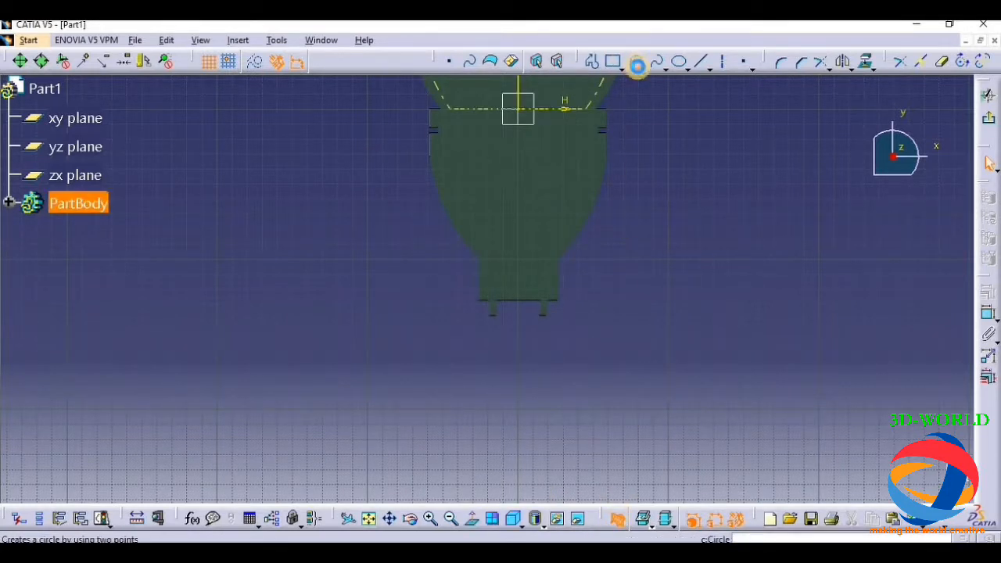
pyautogui.click(637, 61)
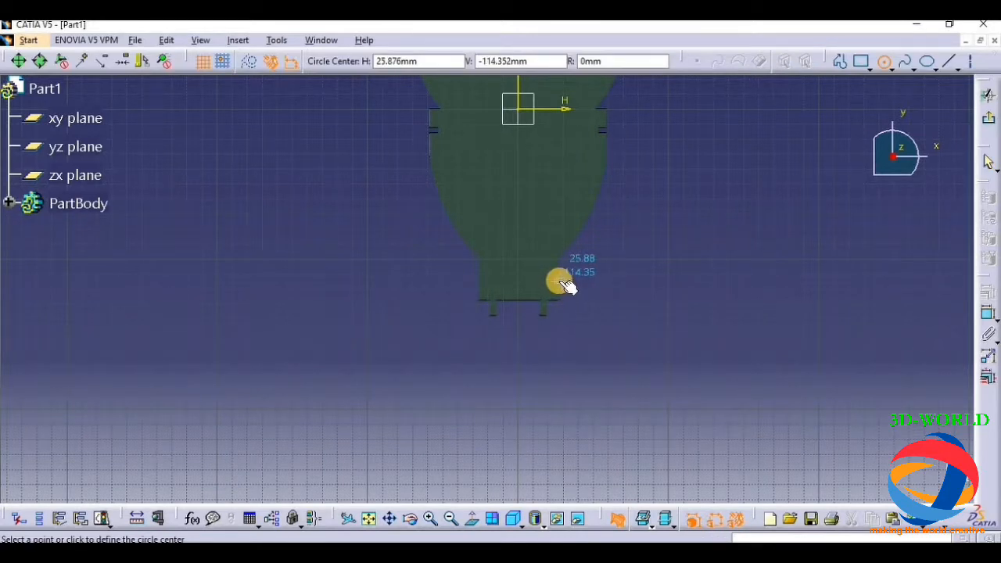
pyautogui.moveTo(555, 282)
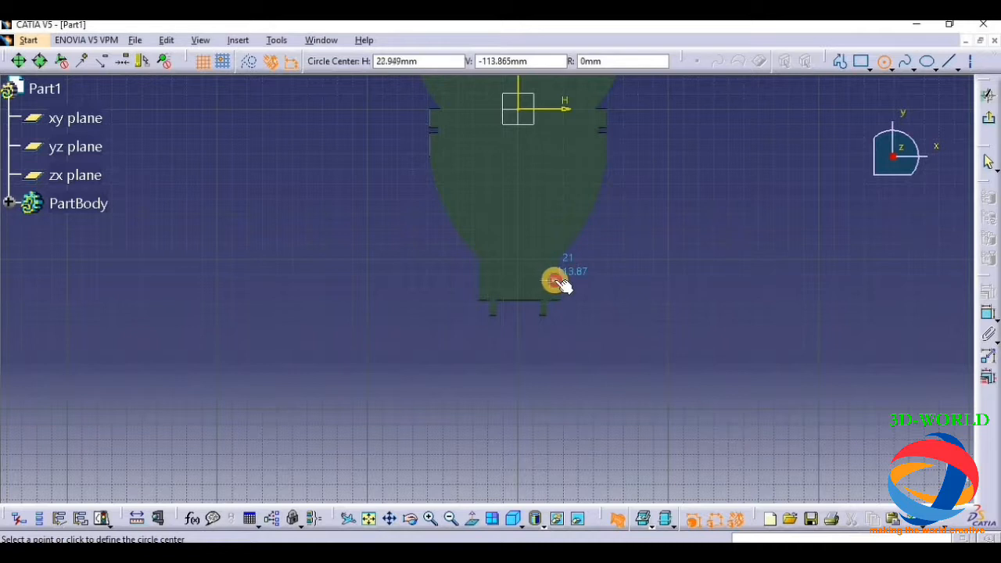
pyautogui.click(554, 280)
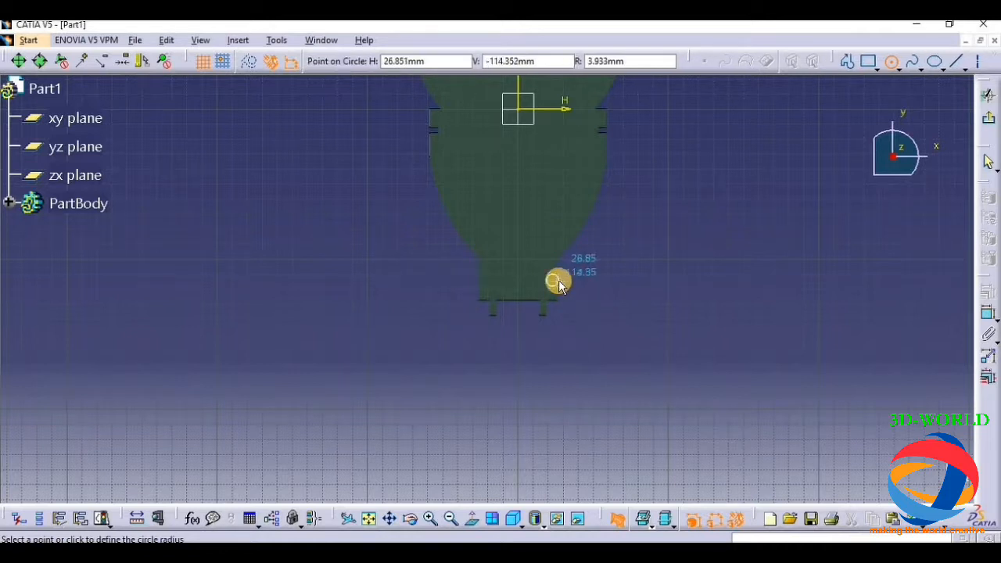
pyautogui.click(557, 280)
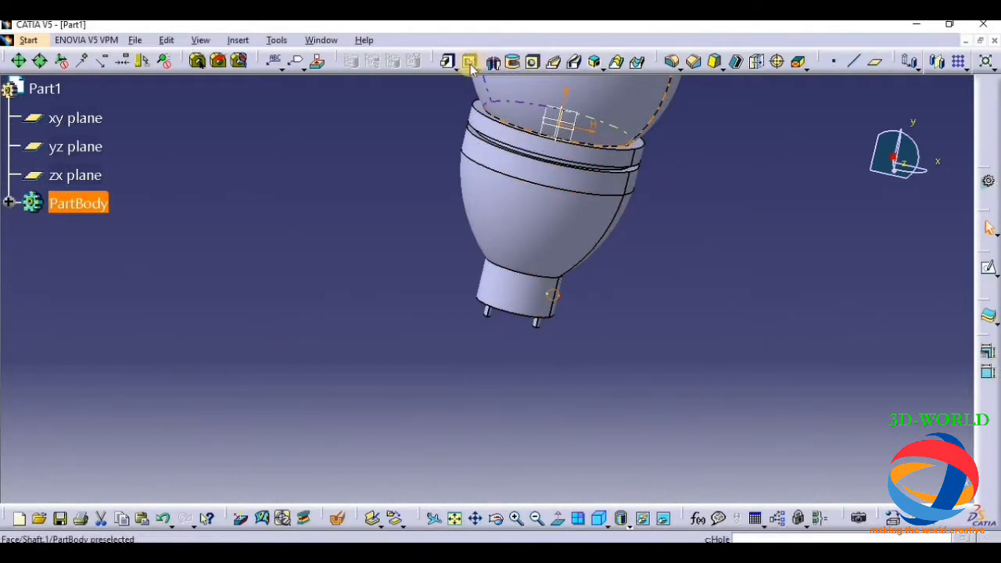
# Step: Pad the lug circle sketch 30 mm
pyautogui.click(470, 61)
pyautogui.write('30')
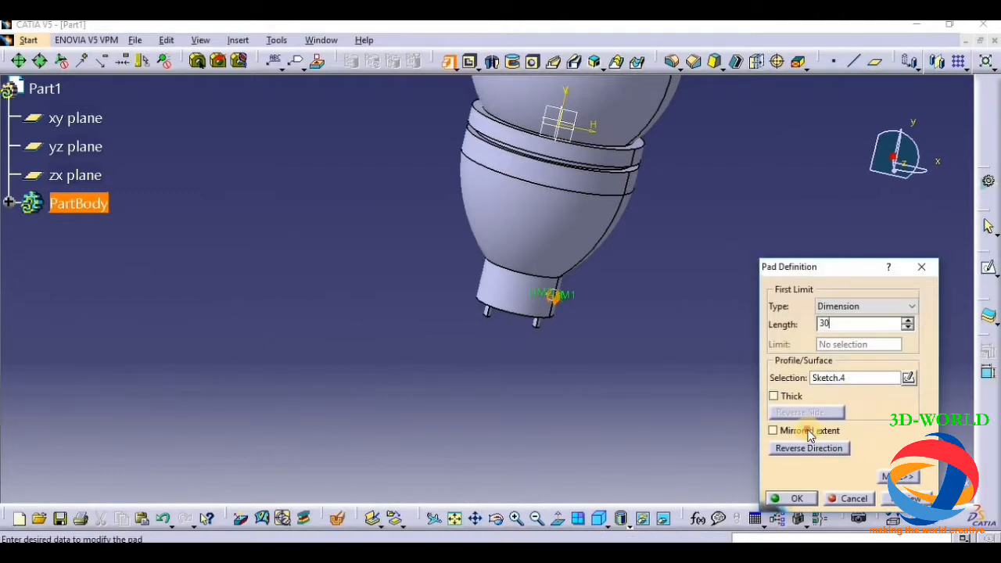
pyautogui.click(773, 430)
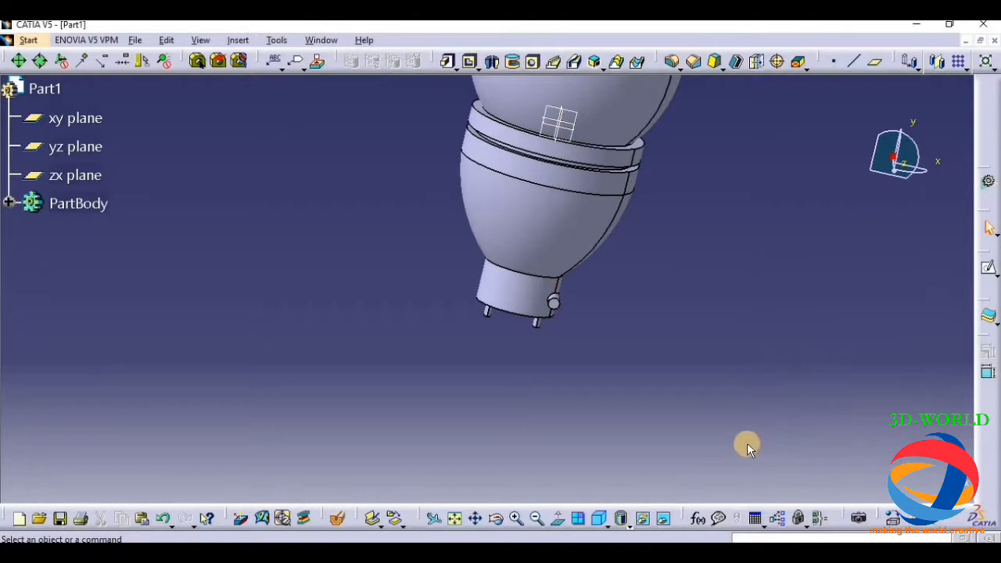
pyautogui.click(78, 203)
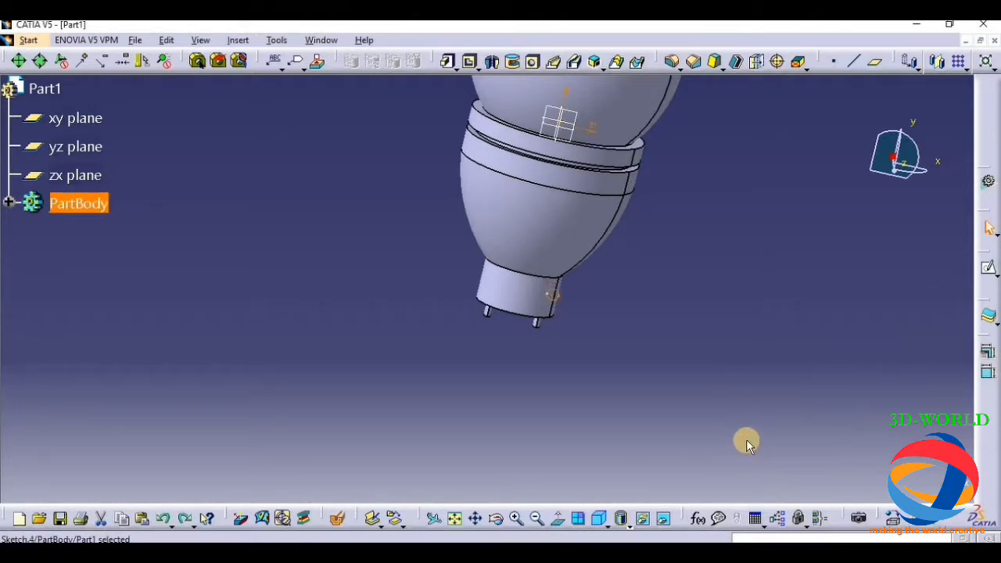
# Step: Redraw Sketch.4 as a larger circle on the base side and pad it 20 mm
pyautogui.click(75, 117)
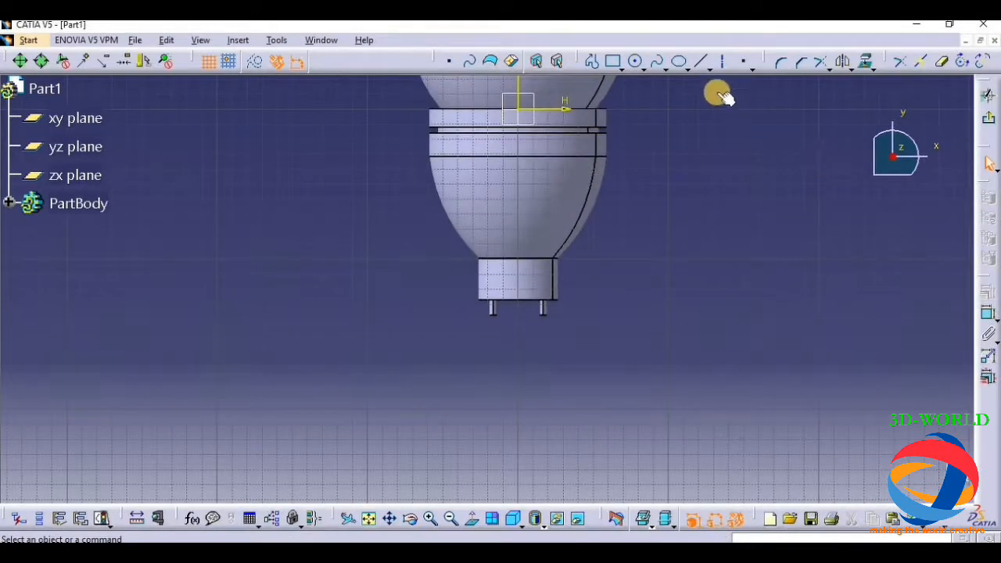
pyautogui.moveTo(592, 278)
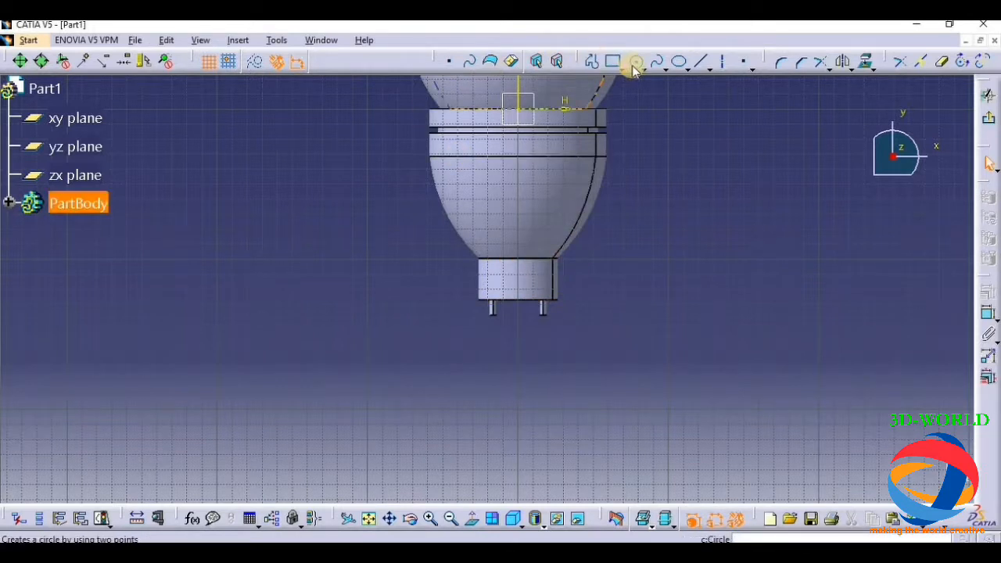
pyautogui.click(636, 61)
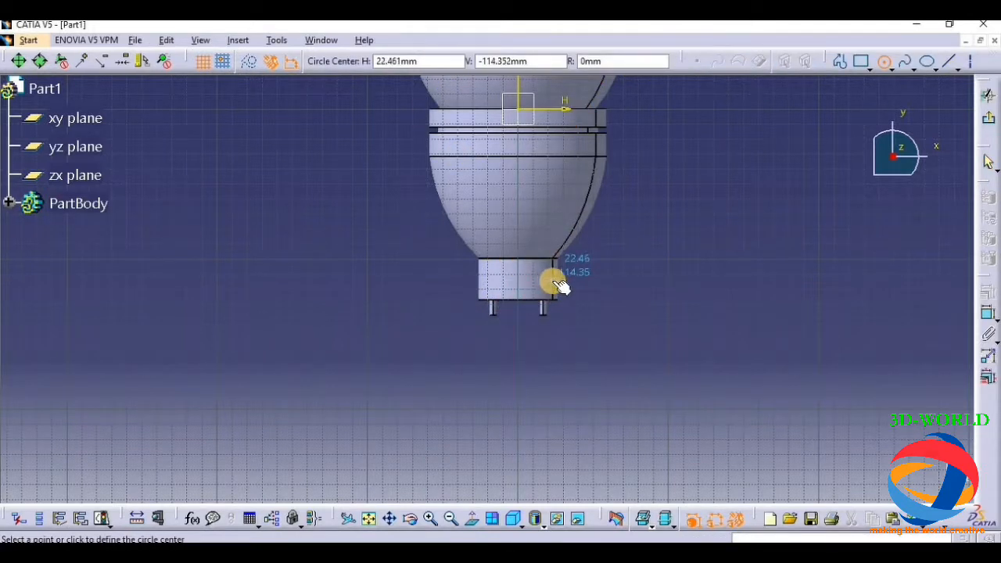
pyautogui.click(554, 280)
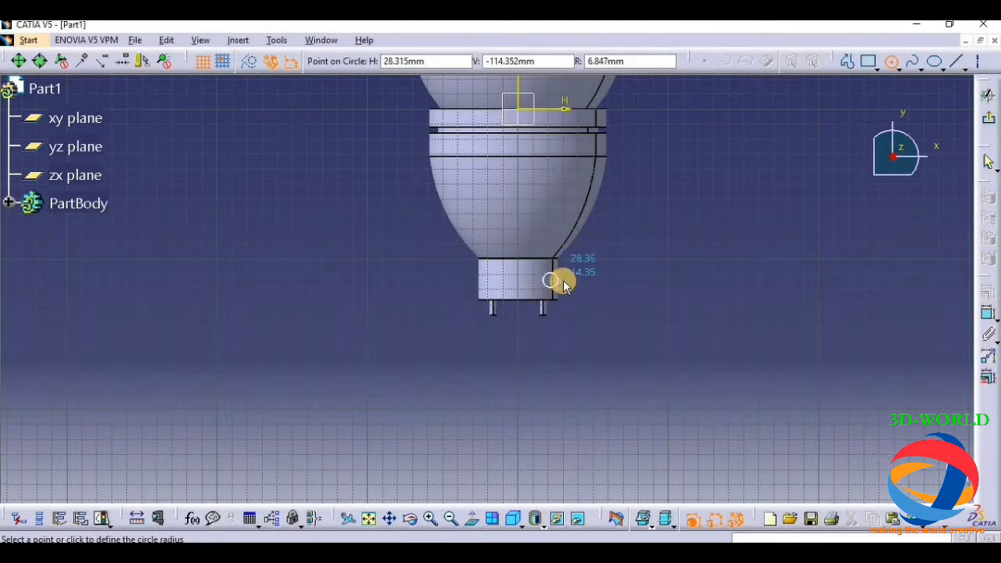
pyautogui.click(551, 280)
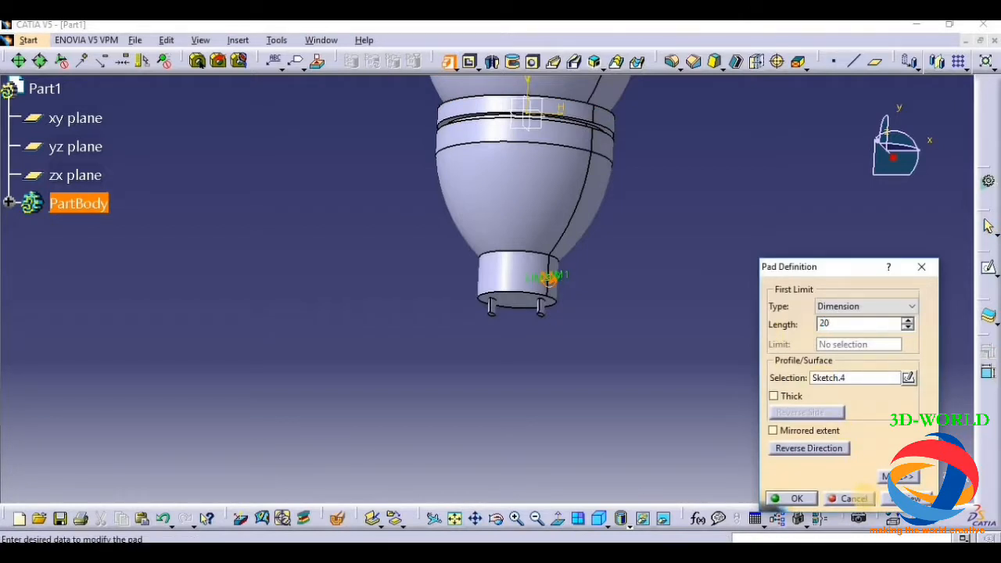
pyautogui.click(907, 320)
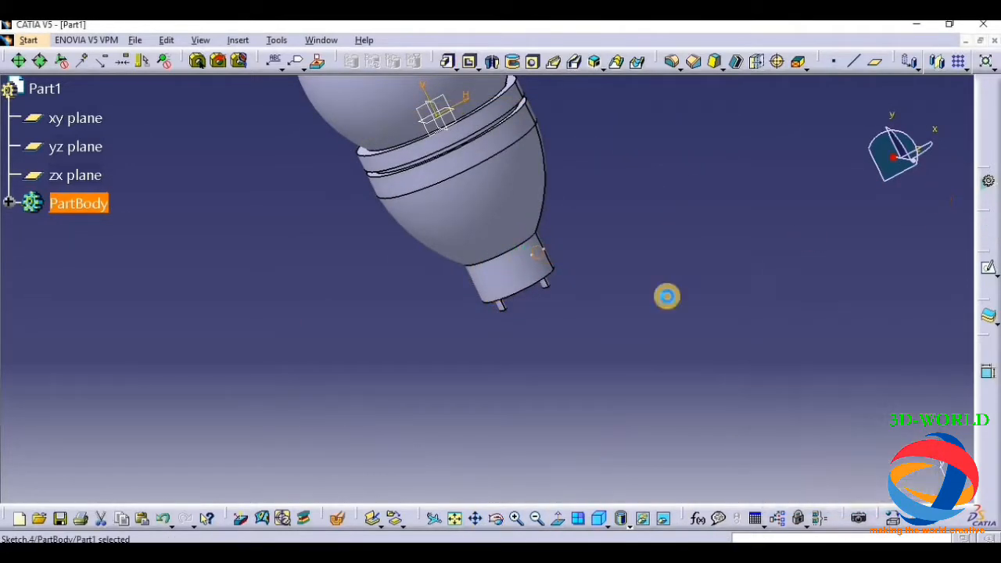
# Step: Pad Sketch.4 35 mm with mirrored extent to form two side lugs, then orbit to inspect
pyautogui.click(75, 118)
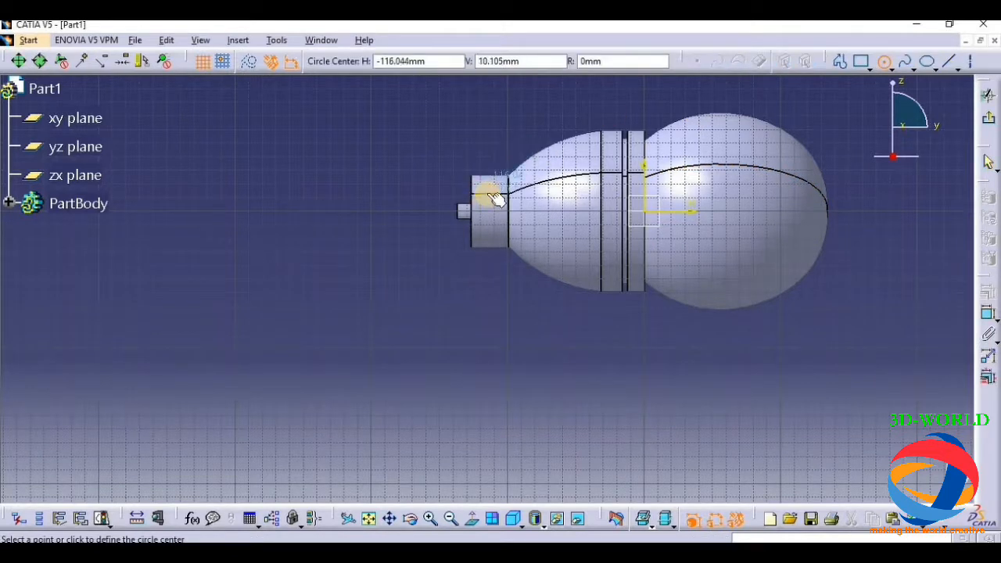
pyautogui.click(491, 194)
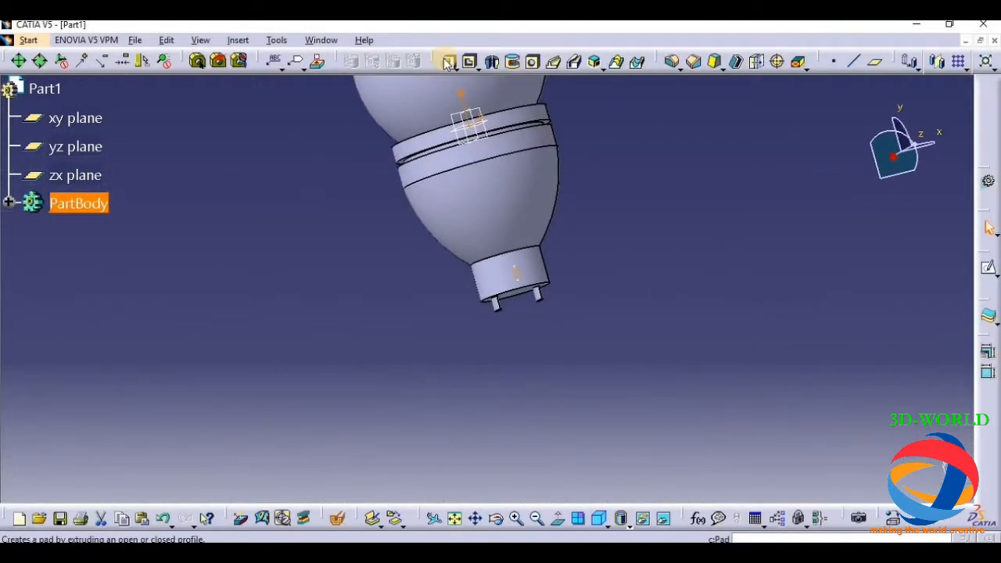
pyautogui.click(447, 61)
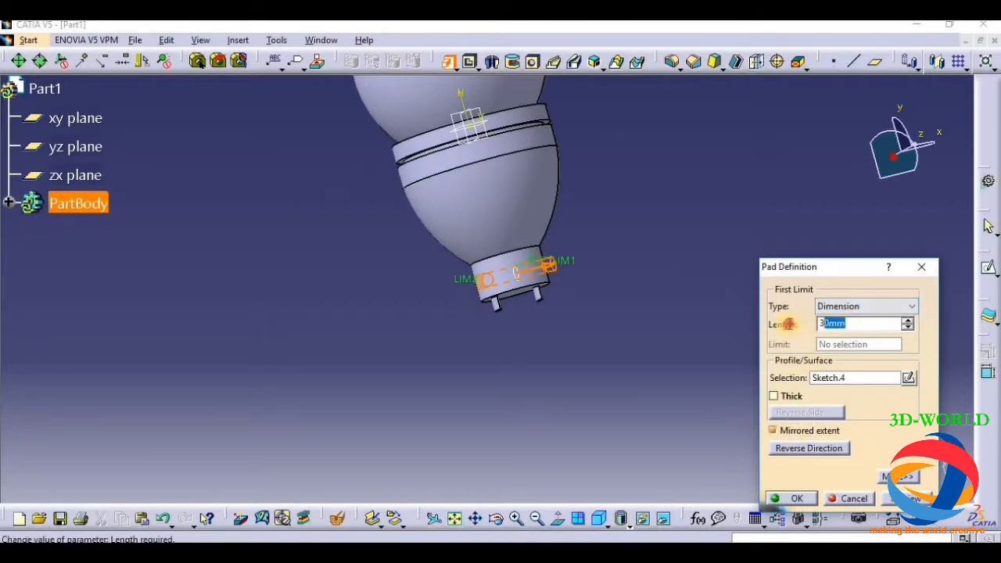
pyautogui.write('35')
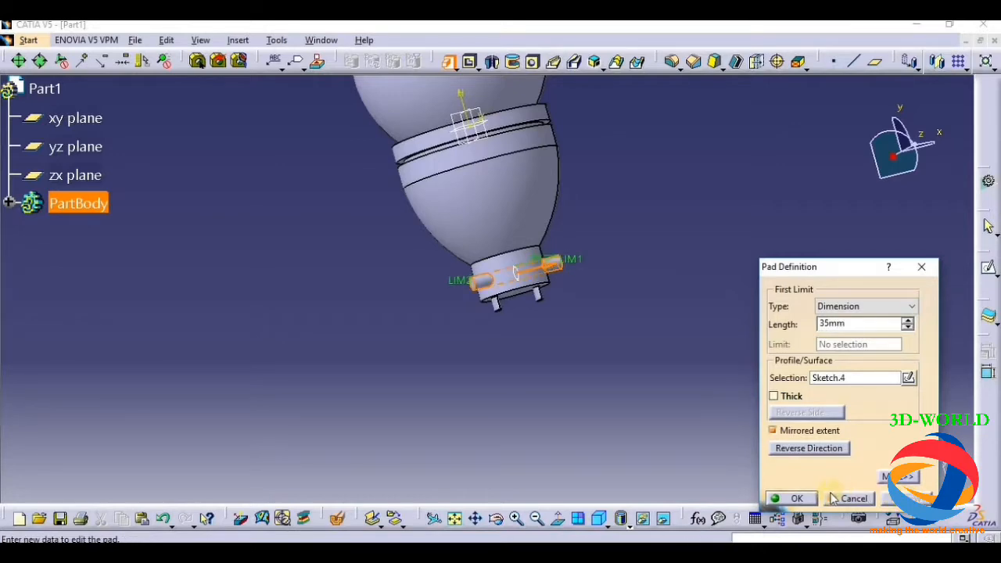
pyautogui.click(796, 498)
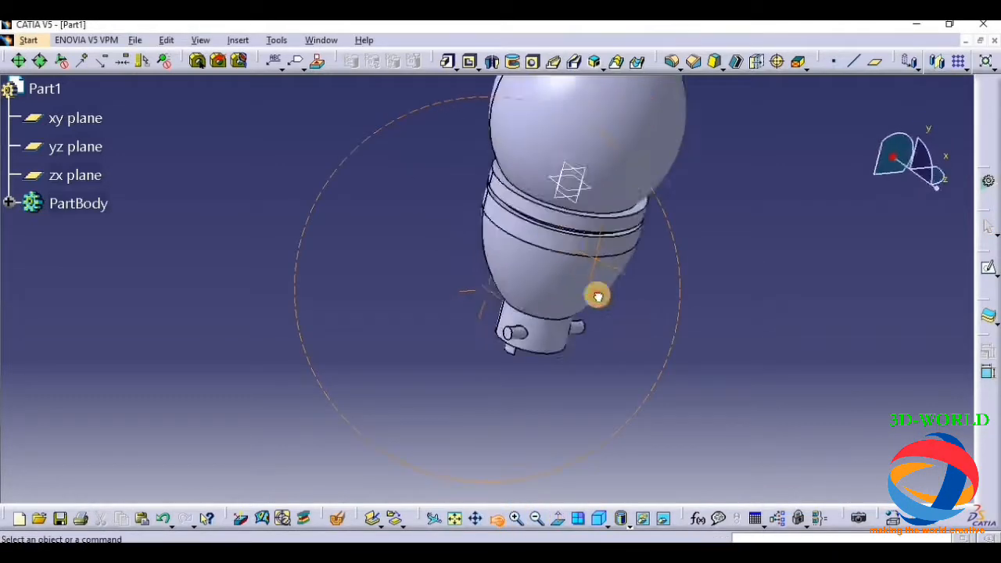
pyautogui.moveTo(598, 296); pyautogui.dragTo(494, 184)
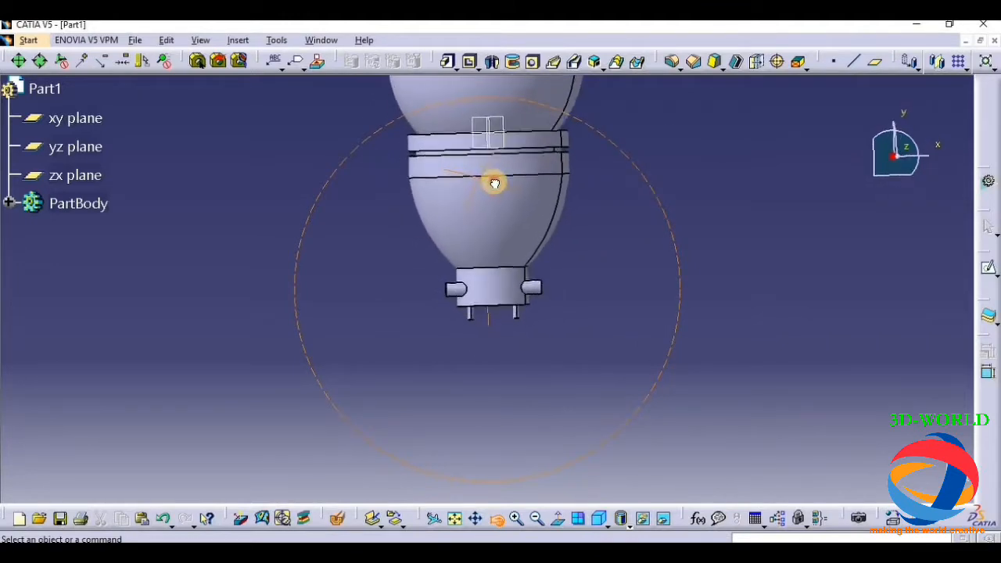
pyautogui.moveTo(494, 183); pyautogui.dragTo(696, 224)
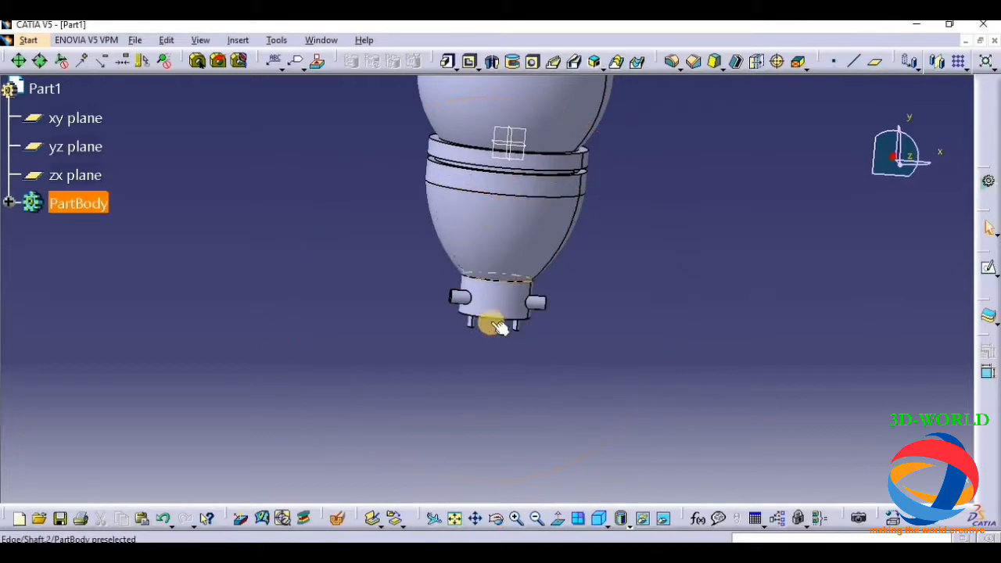
# Step: Expand PartBody to show both shafts, both pads and four sketches; reopen Sketch.4 and exit unchanged
pyautogui.click(11, 202)
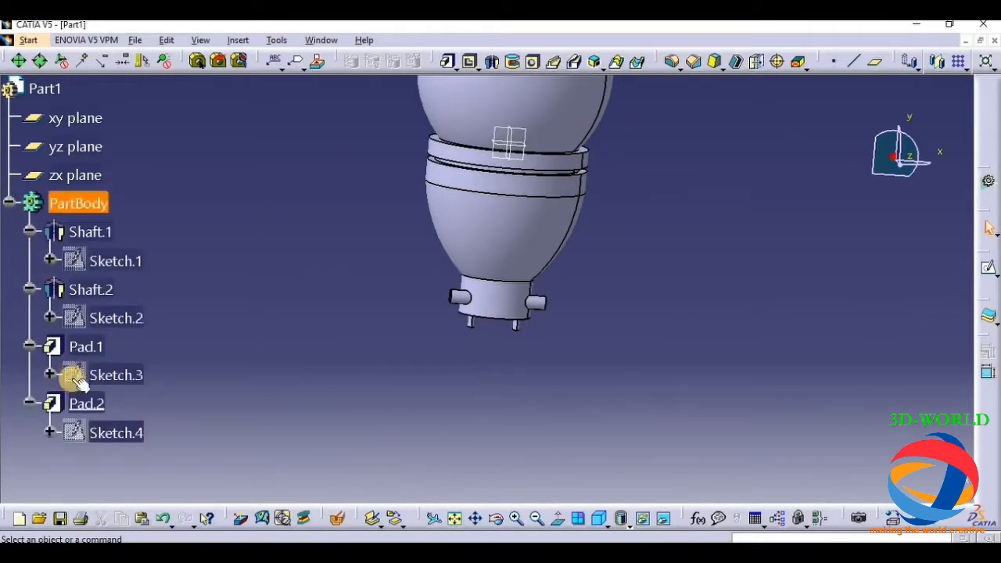
pyautogui.doubleClick(116, 433)
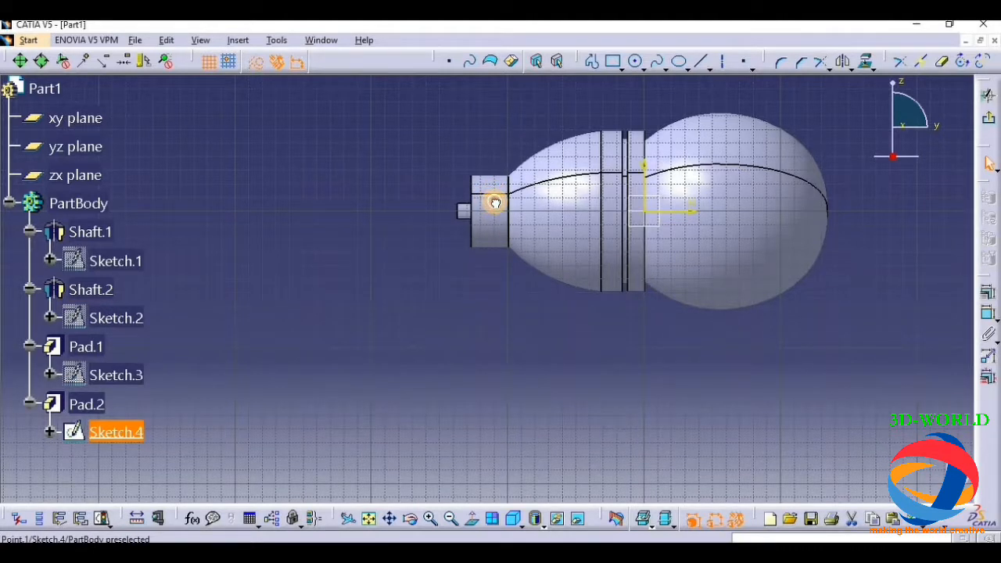
pyautogui.click(90, 231)
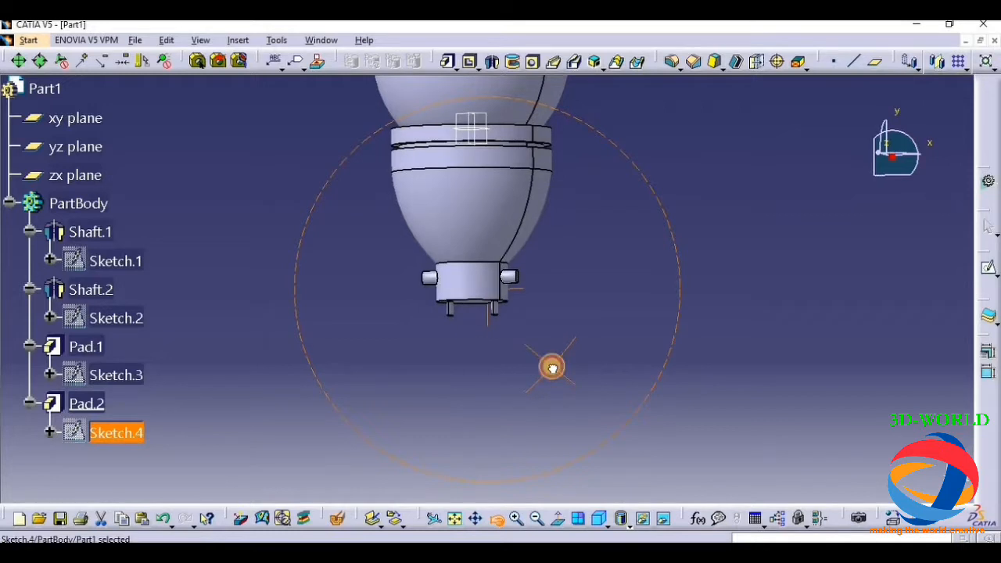
pyautogui.moveTo(552, 368); pyautogui.dragTo(522, 407)
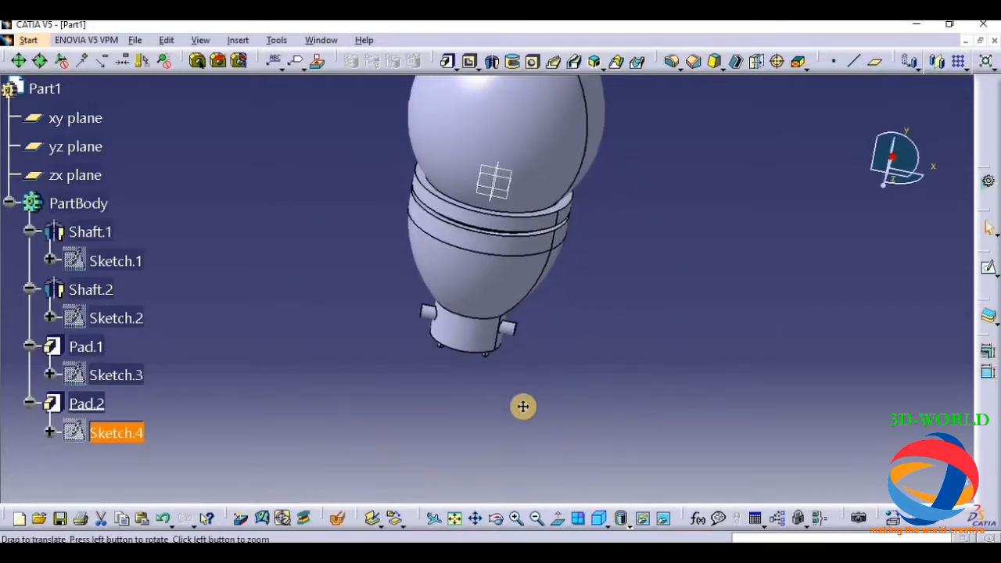
# Step: Set the Graphic fill colour of the Shaft.1 glass bulb to white in Properties
pyautogui.click(89, 231)
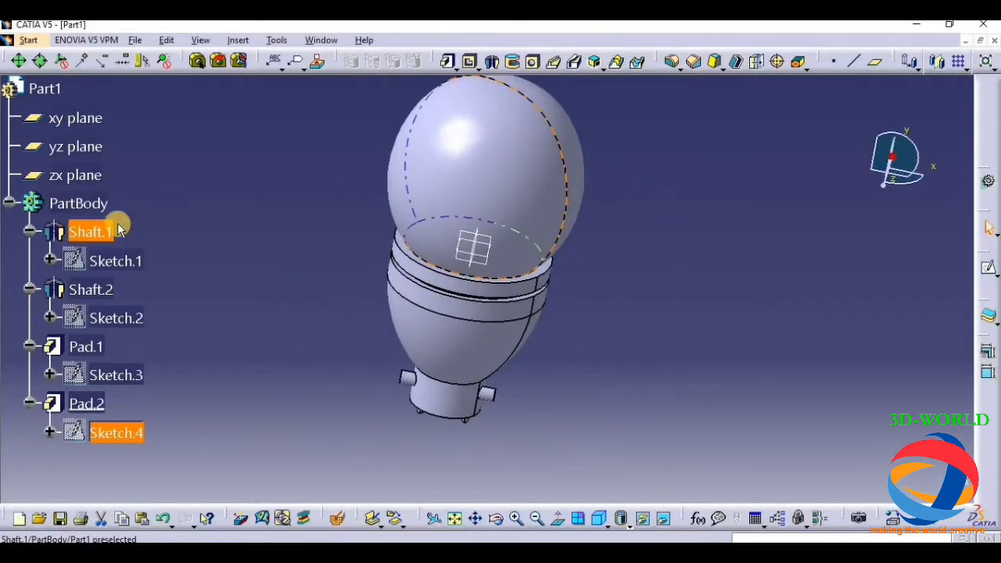
pyautogui.rightClick(90, 231)
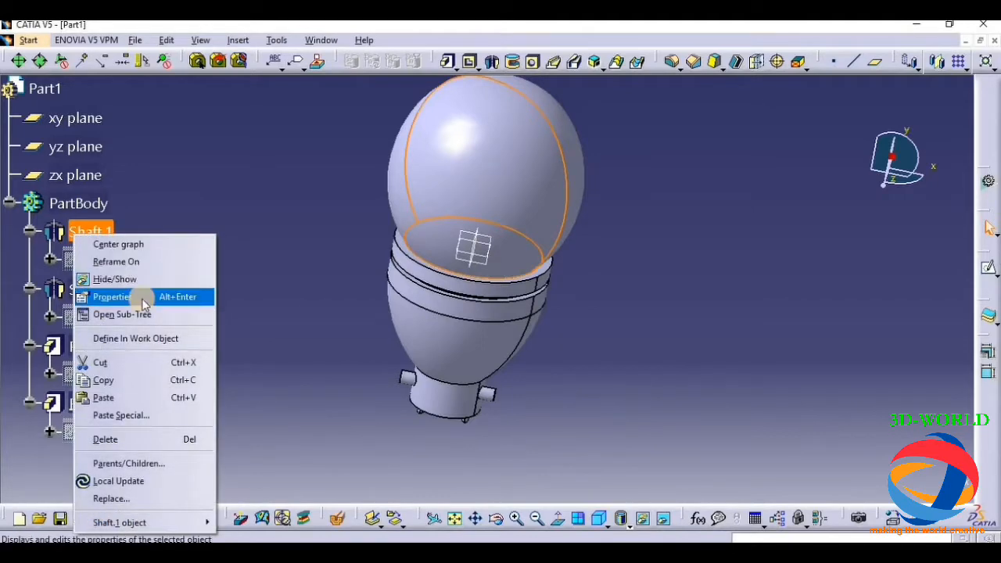
pyautogui.click(111, 296)
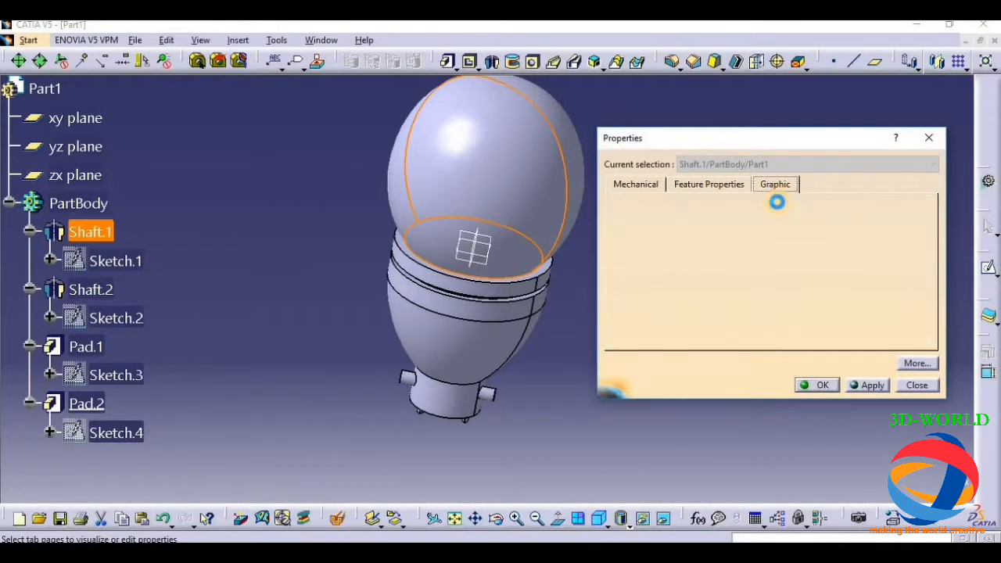
pyautogui.click(774, 184)
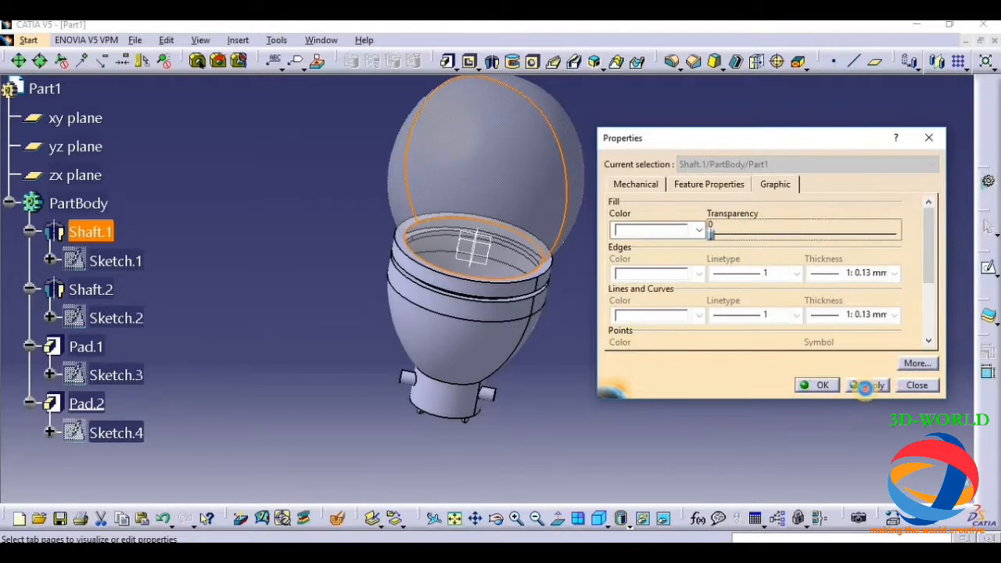
pyautogui.click(816, 384)
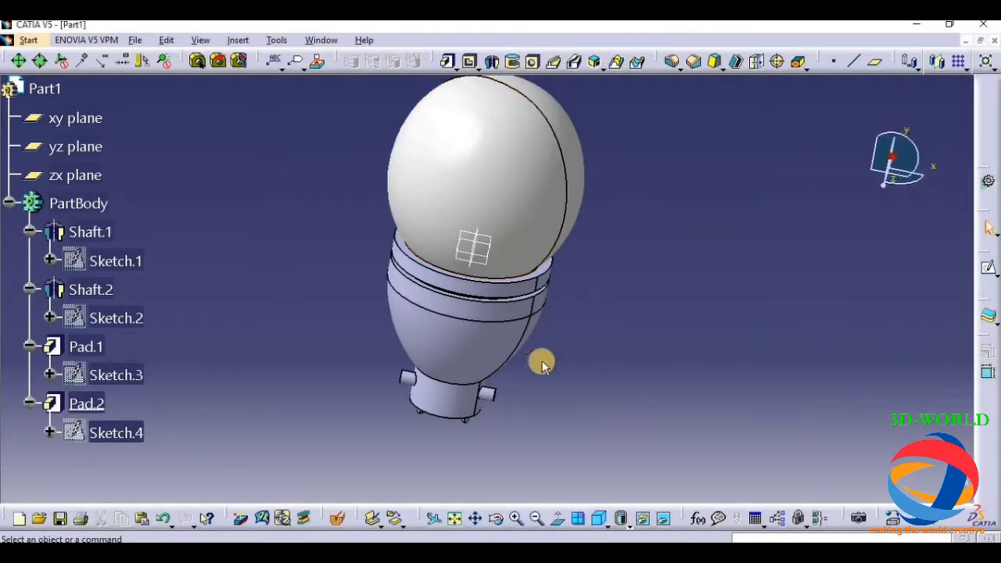
pyautogui.moveTo(542, 366); pyautogui.dragTo(459, 414)
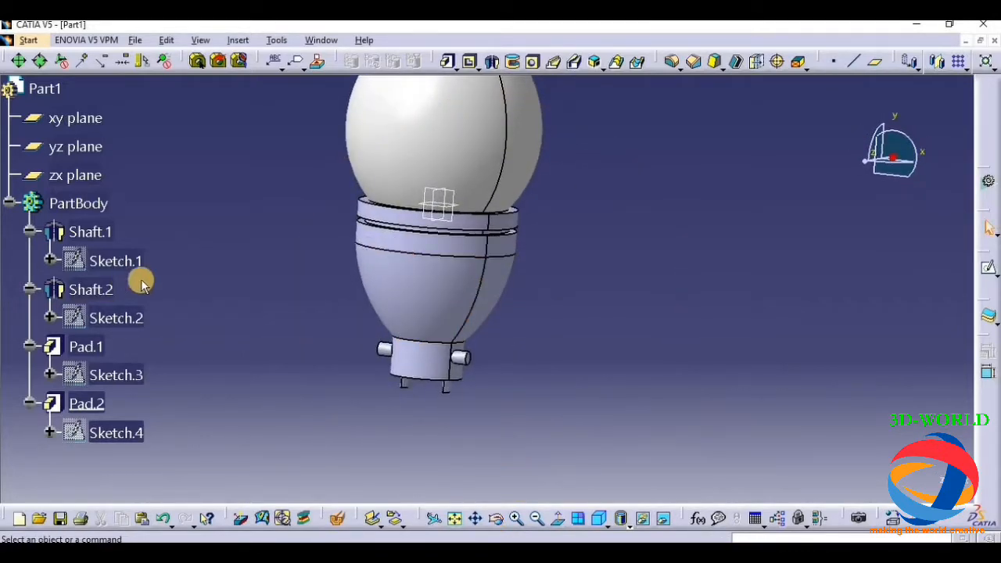
# Step: Set the Graphic fill colour of the Shaft.2 ribbed holder to white in Properties
pyautogui.rightClick(90, 289)
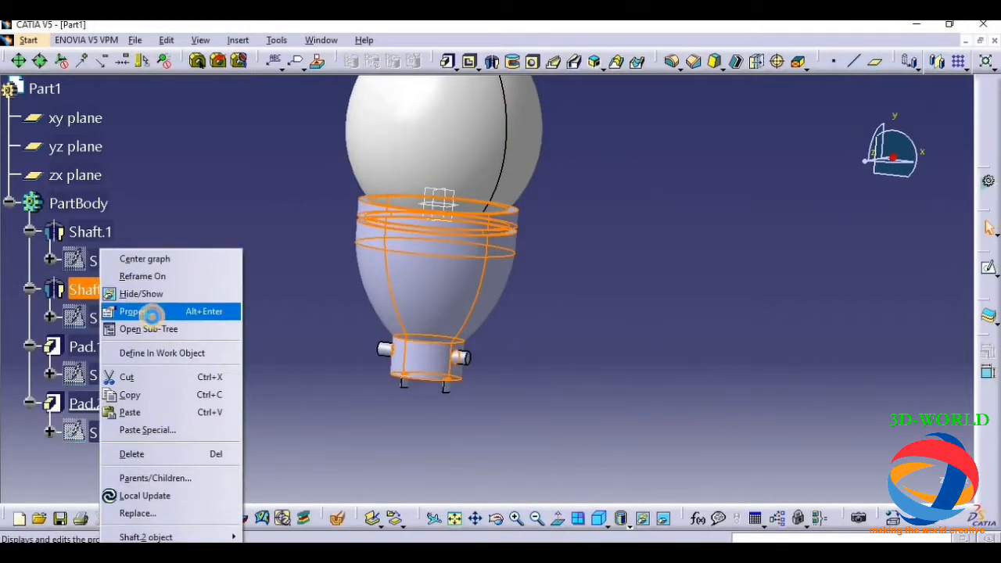
pyautogui.click(131, 312)
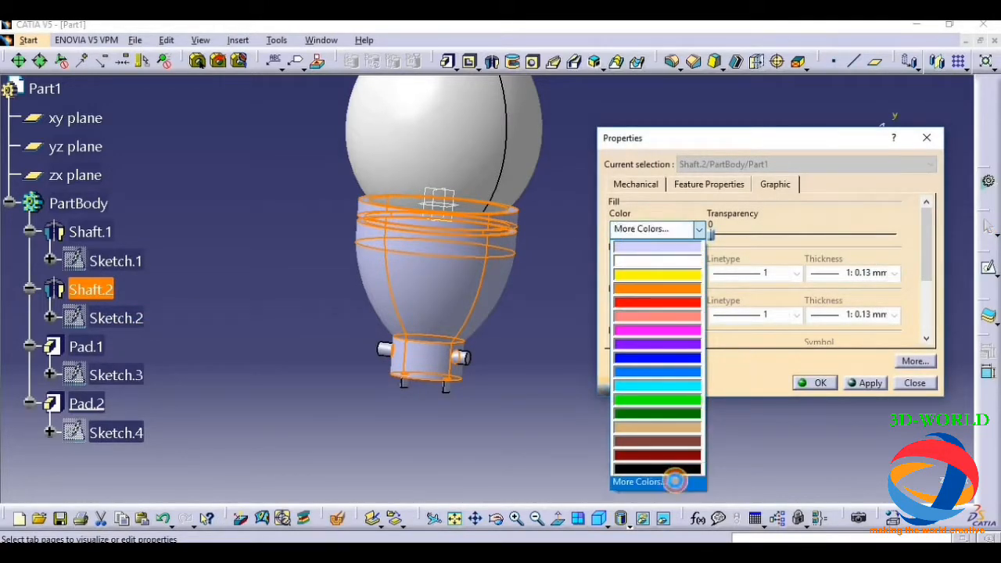
pyautogui.click(637, 482)
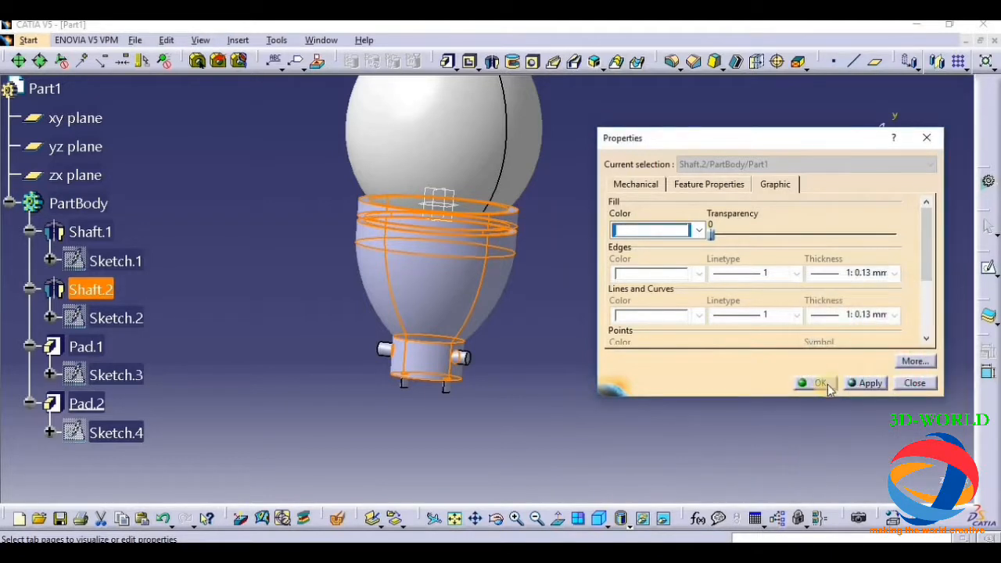
pyautogui.click(819, 382)
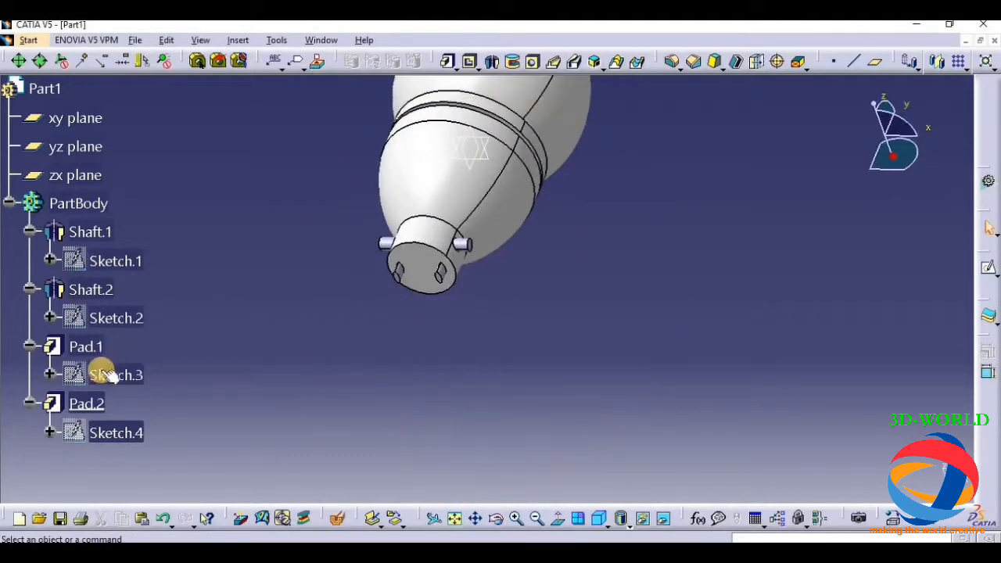
# Step: Set the pins feature Pad.1 fill colour to black
pyautogui.rightClick(86, 347)
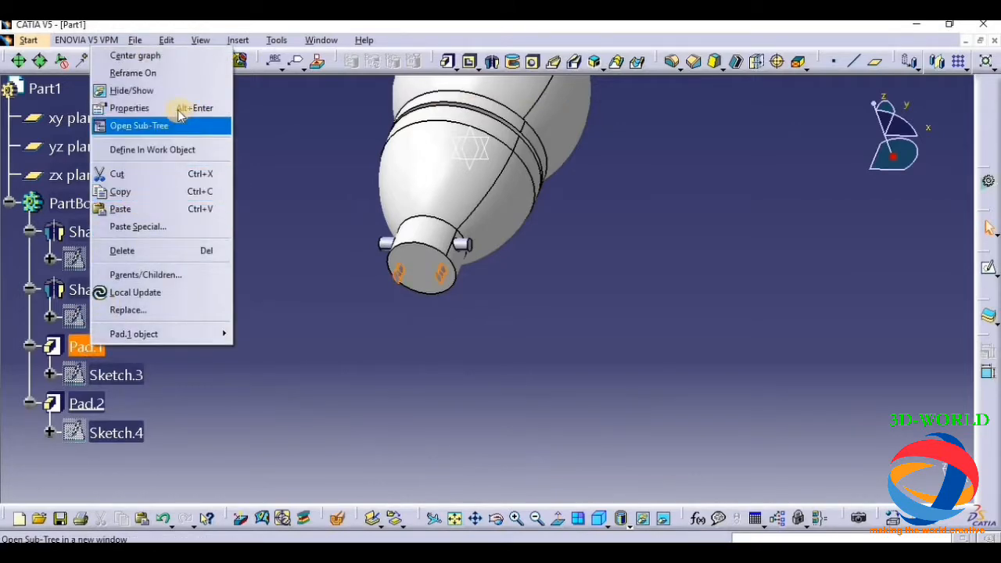
pyautogui.click(129, 108)
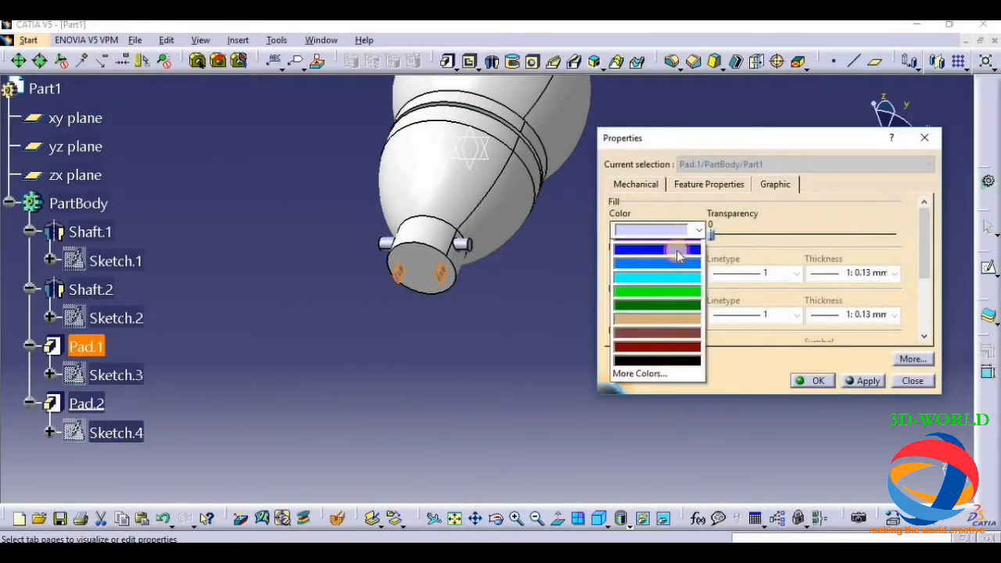
pyautogui.click(657, 344)
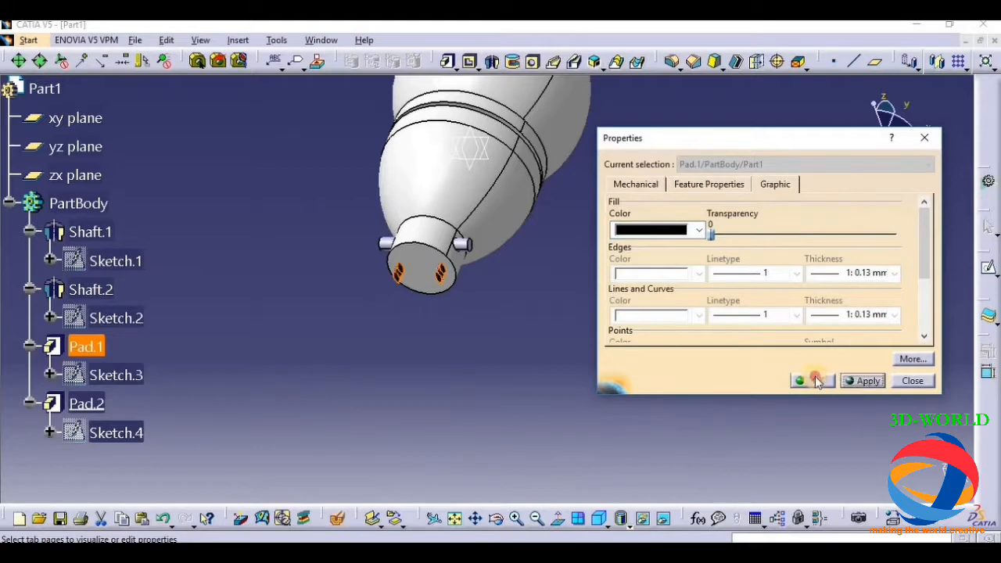
# Step: Set the side lugs feature Pad.2 fill colour to black
pyautogui.rightClick(86, 403)
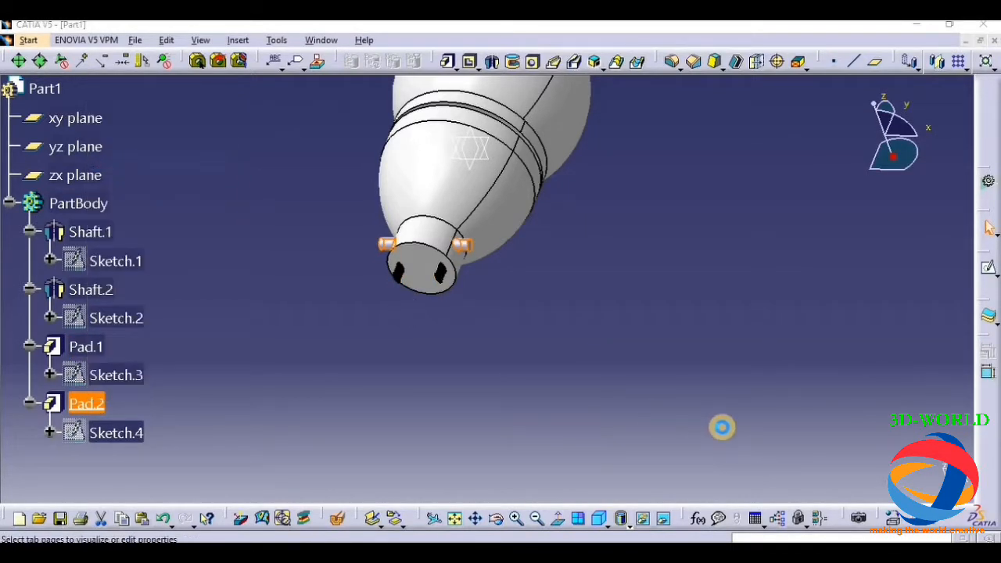
pyautogui.click(697, 229)
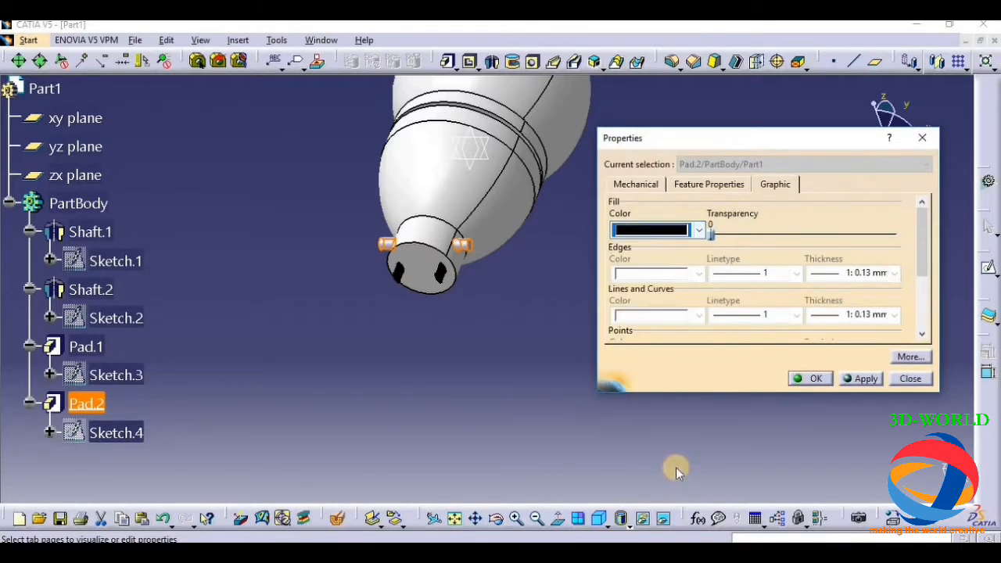
pyautogui.click(910, 378)
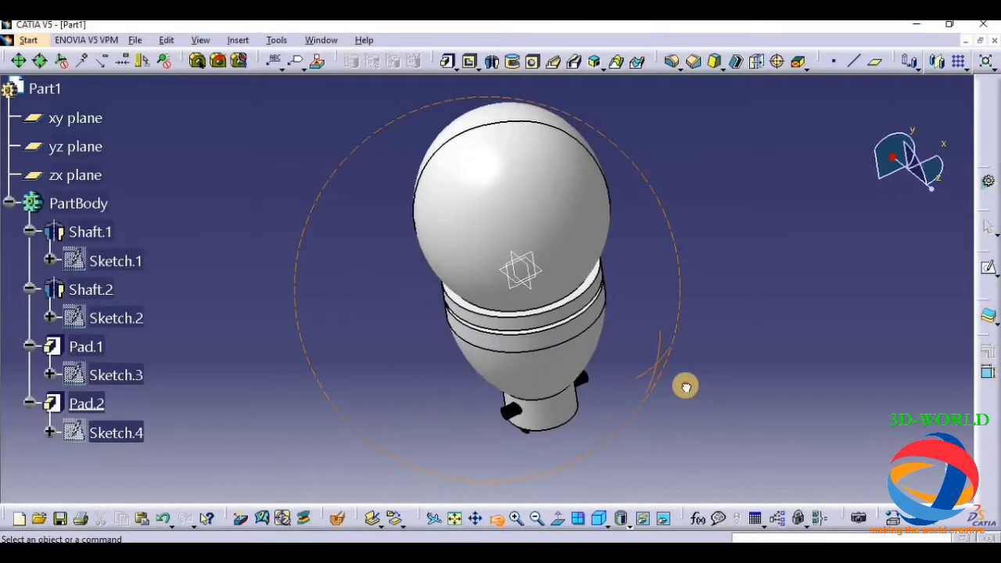
pyautogui.click(91, 290)
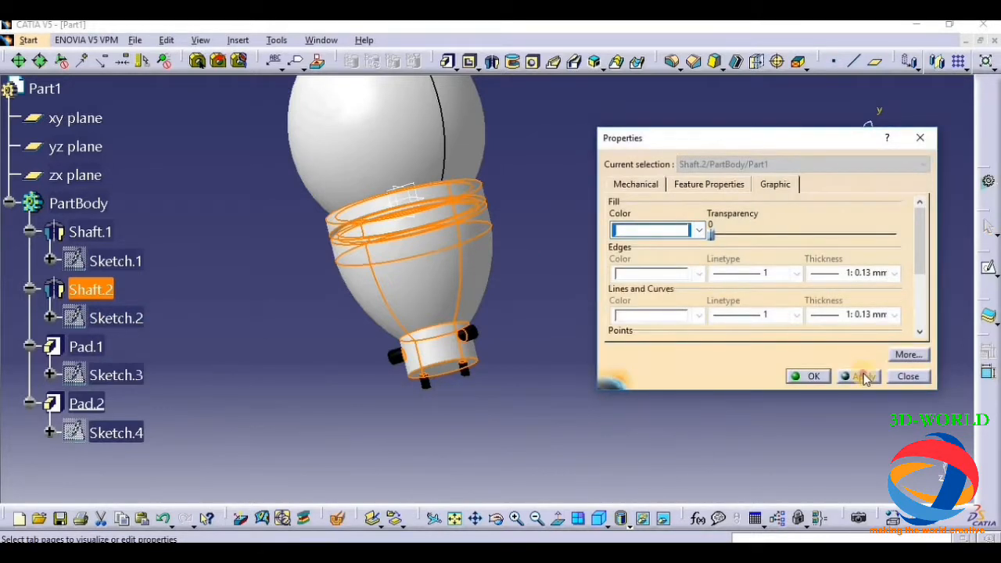
pyautogui.click(908, 376)
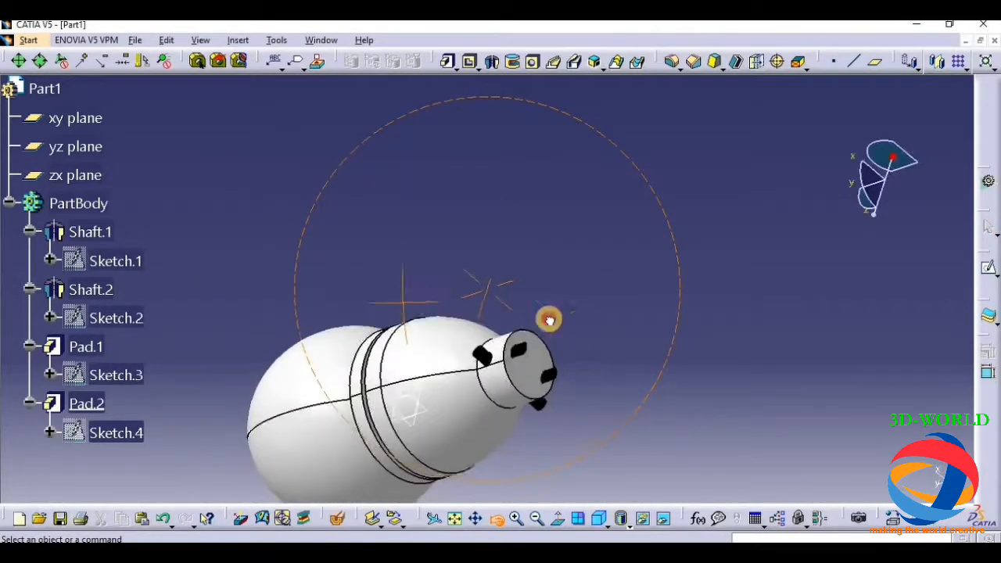
pyautogui.moveTo(549, 319); pyautogui.dragTo(585, 452)
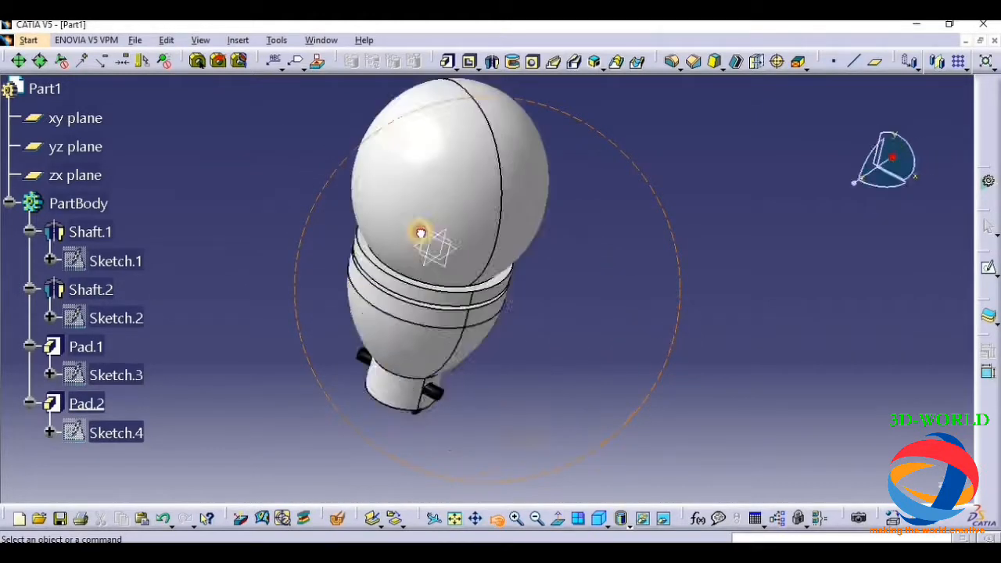
pyautogui.moveTo(420, 235); pyautogui.dragTo(461, 215)
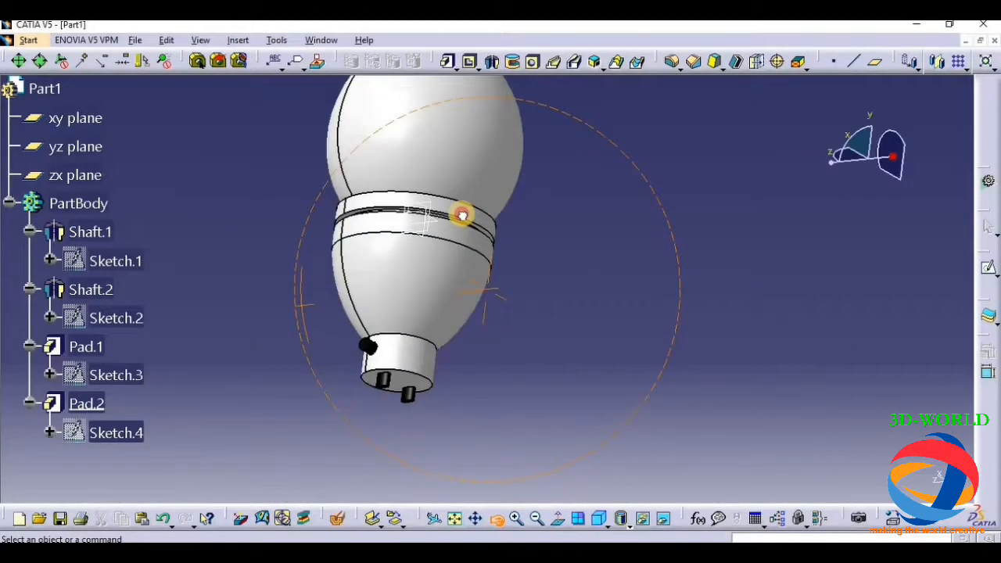
pyautogui.moveTo(461, 215); pyautogui.dragTo(535, 307)
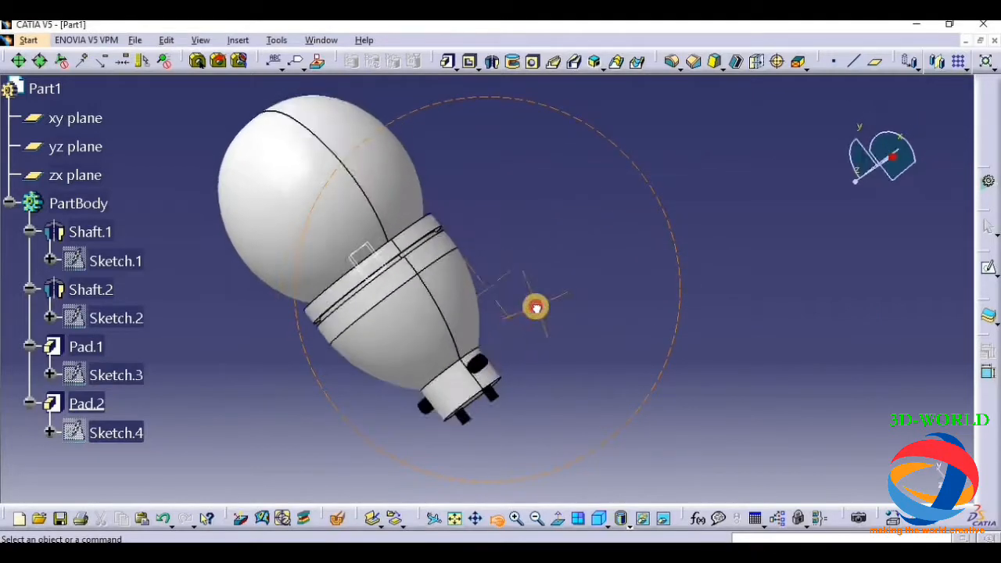
pyautogui.moveTo(536, 306); pyautogui.dragTo(613, 239)
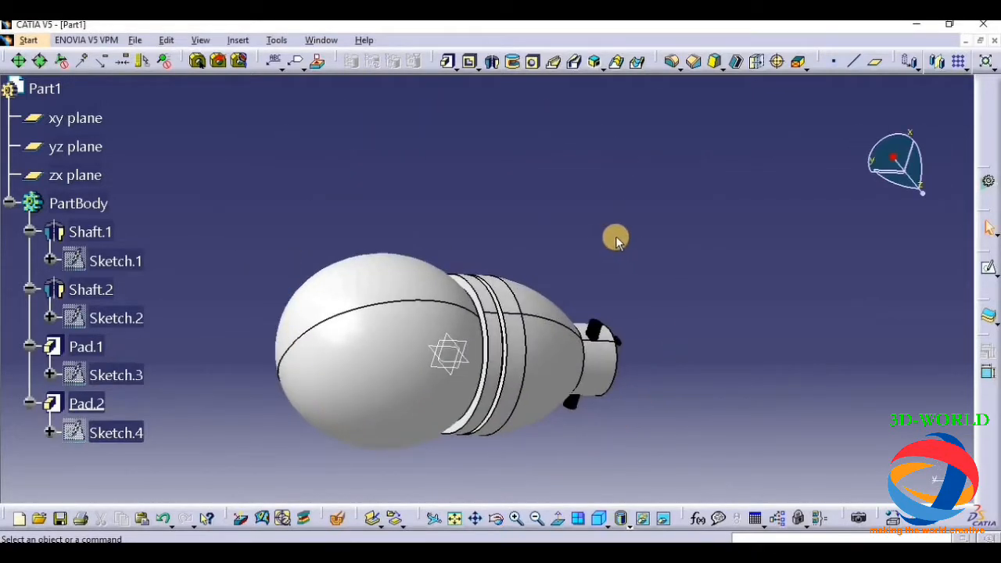